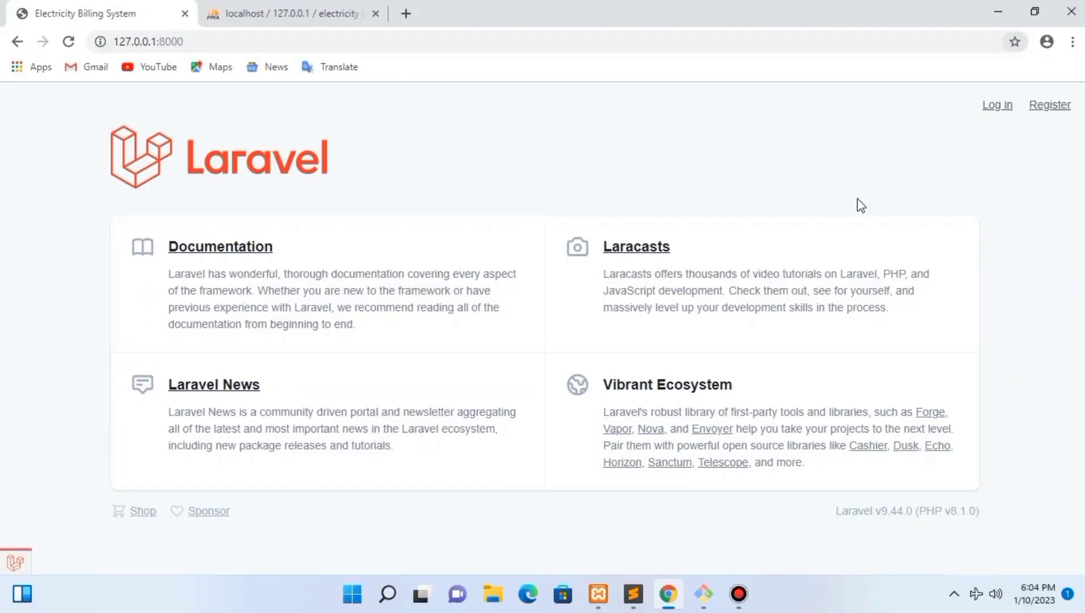
mouse_move(658, 202)
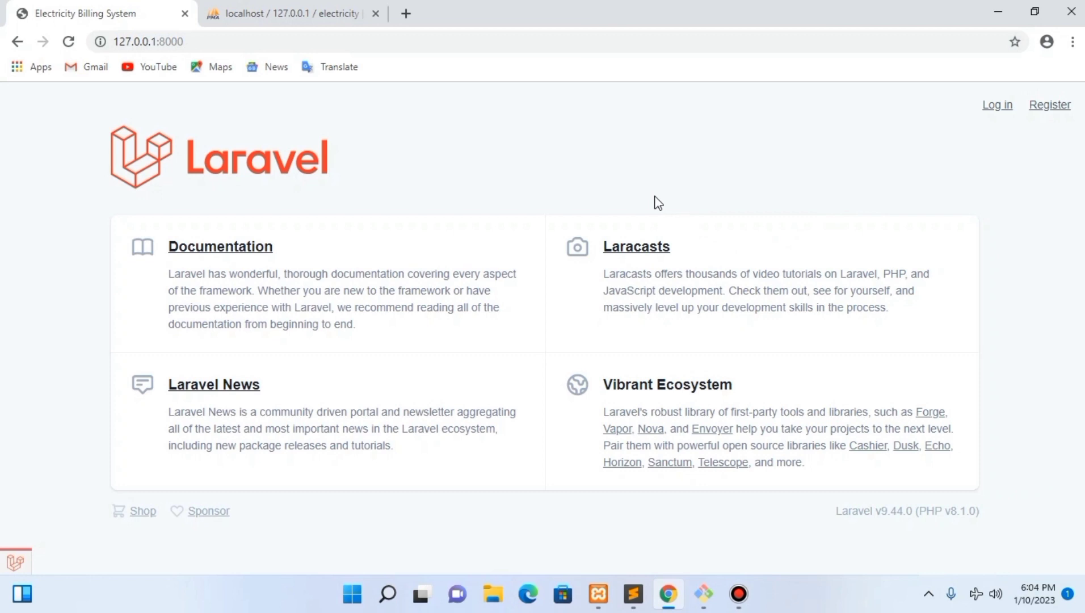
mouse_move(765, 143)
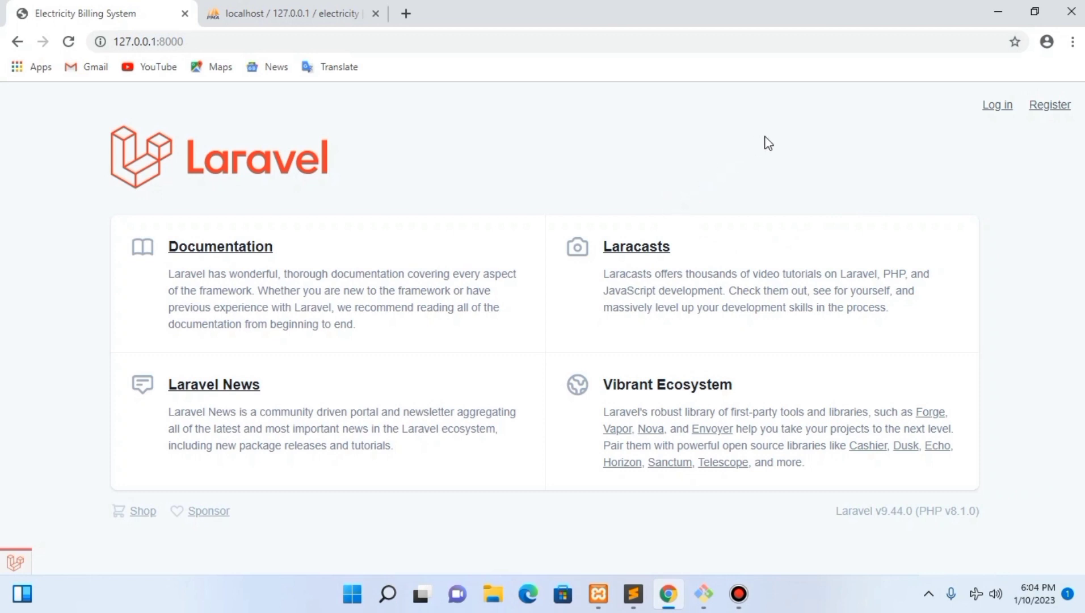
mouse_move(819, 149)
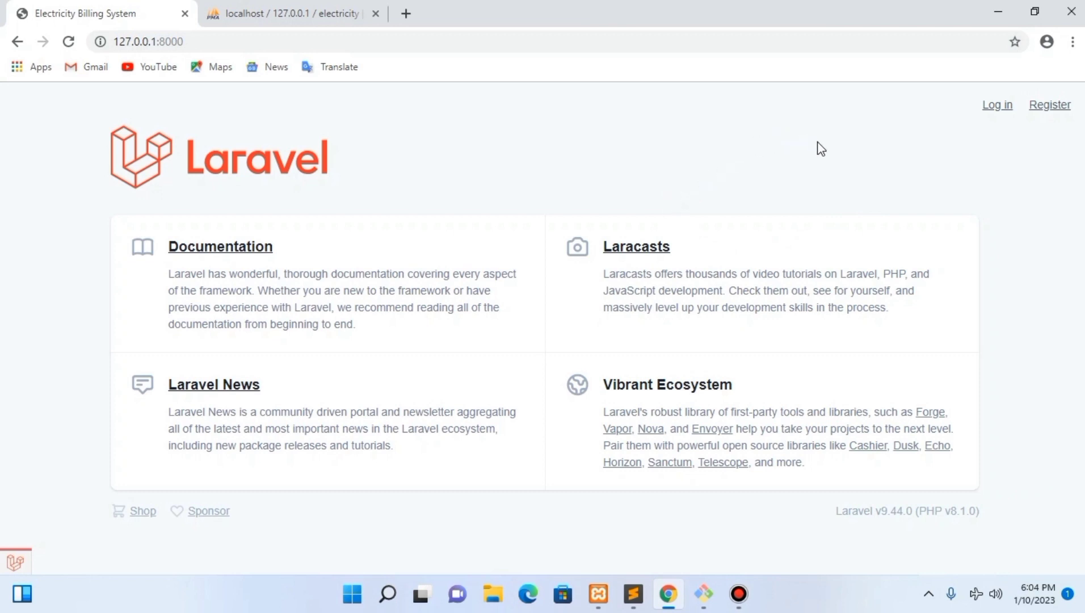
mouse_move(995, 114)
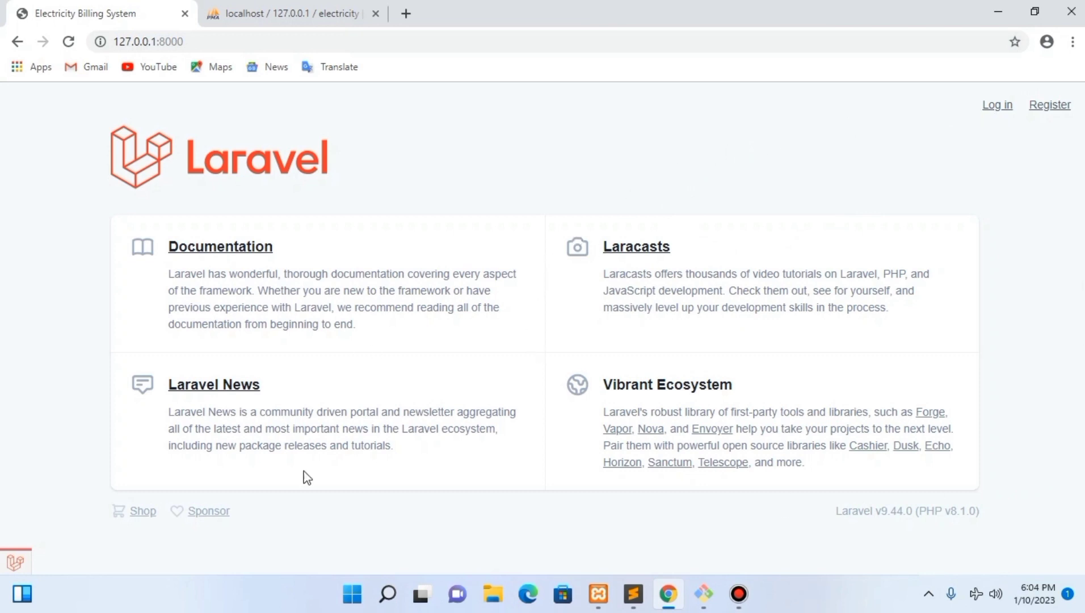
mouse_move(920, 140)
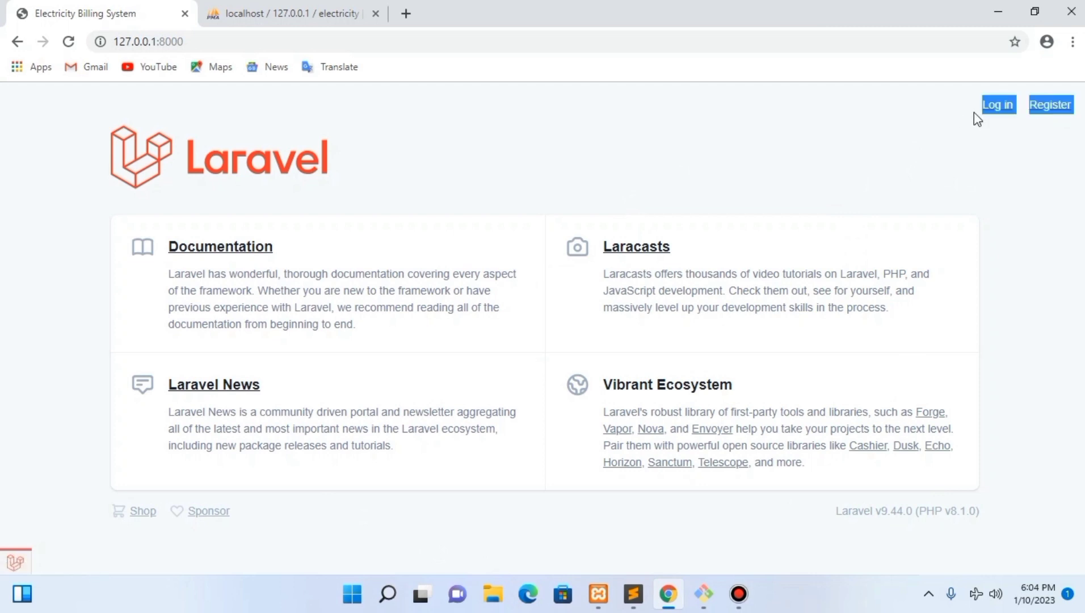
mouse_move(925, 155)
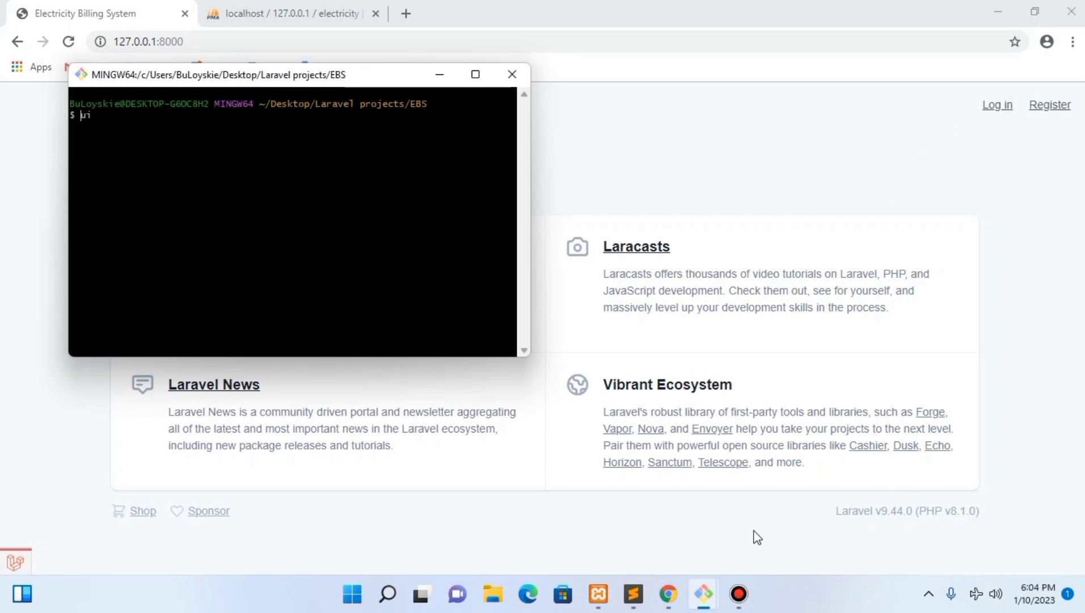
- Type php artisan ui:auth in Git Bash unrun, then switch to the Sublime Text project
text(php)
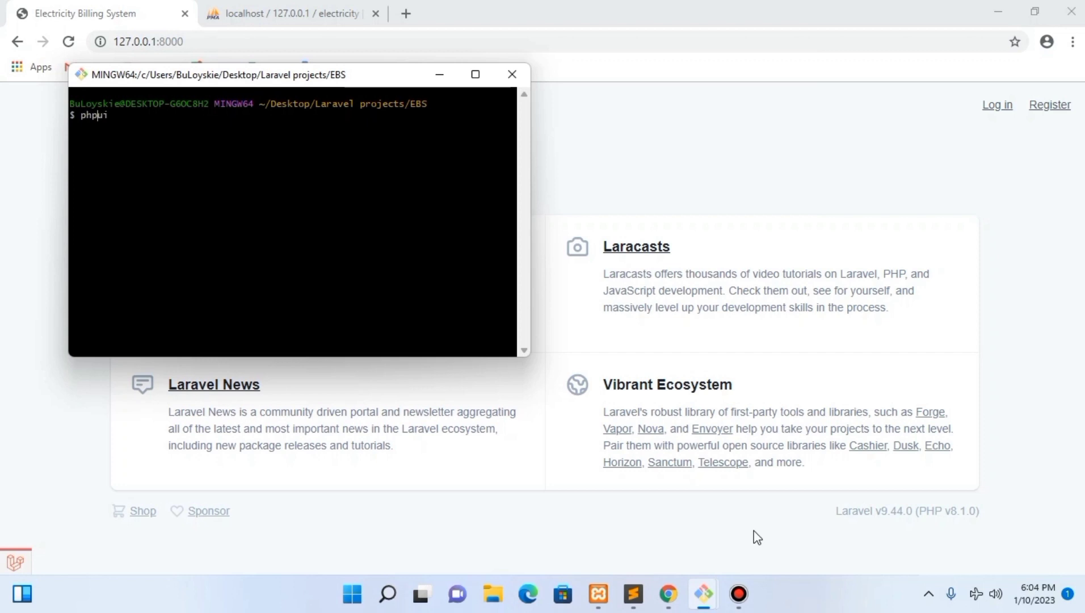
text(arts)
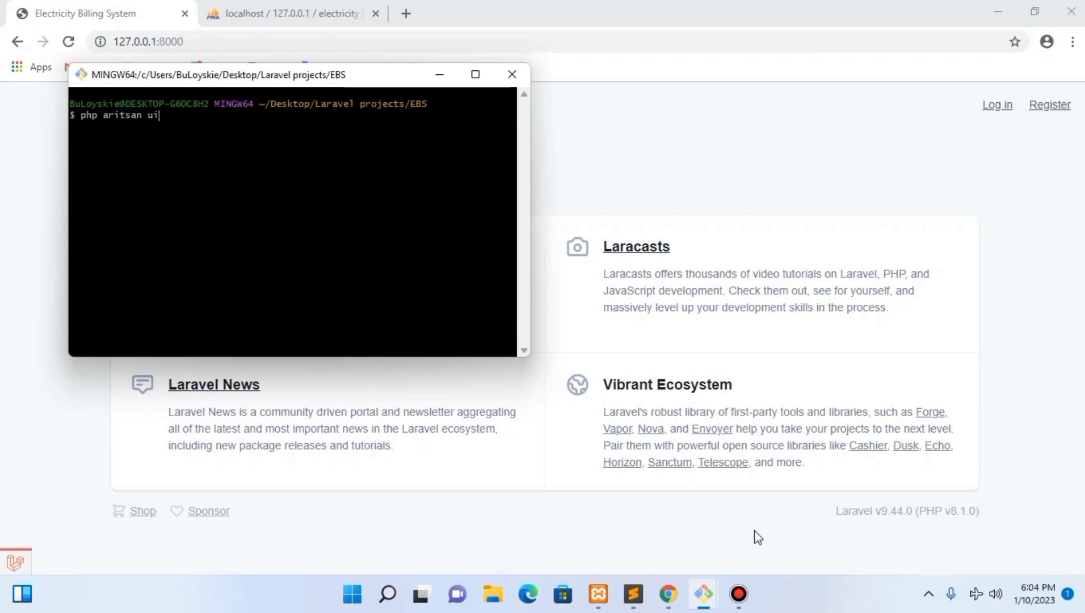
text(:auth)
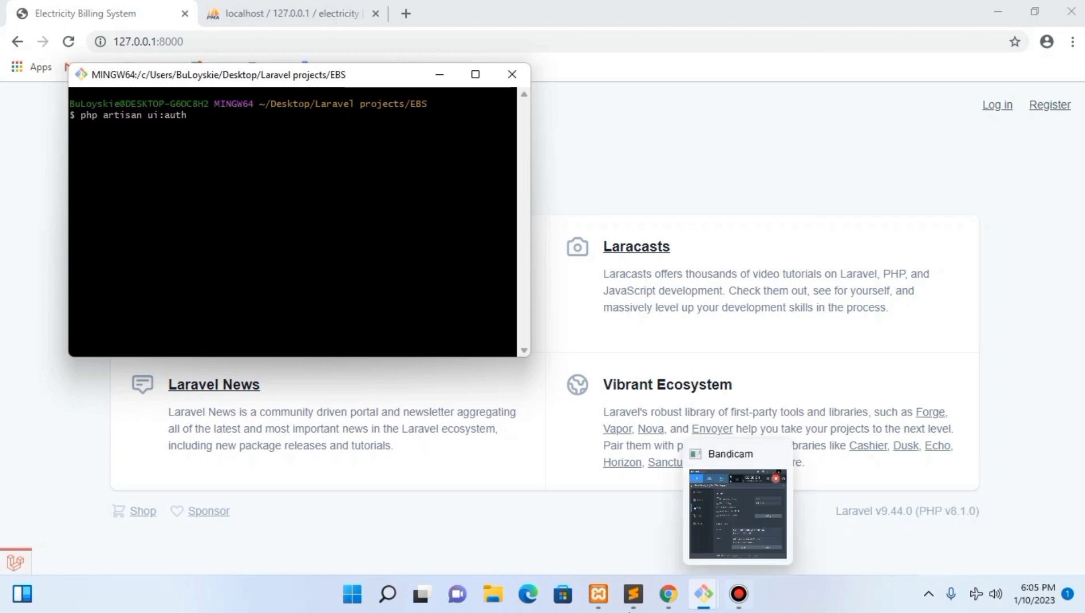
click(637, 594)
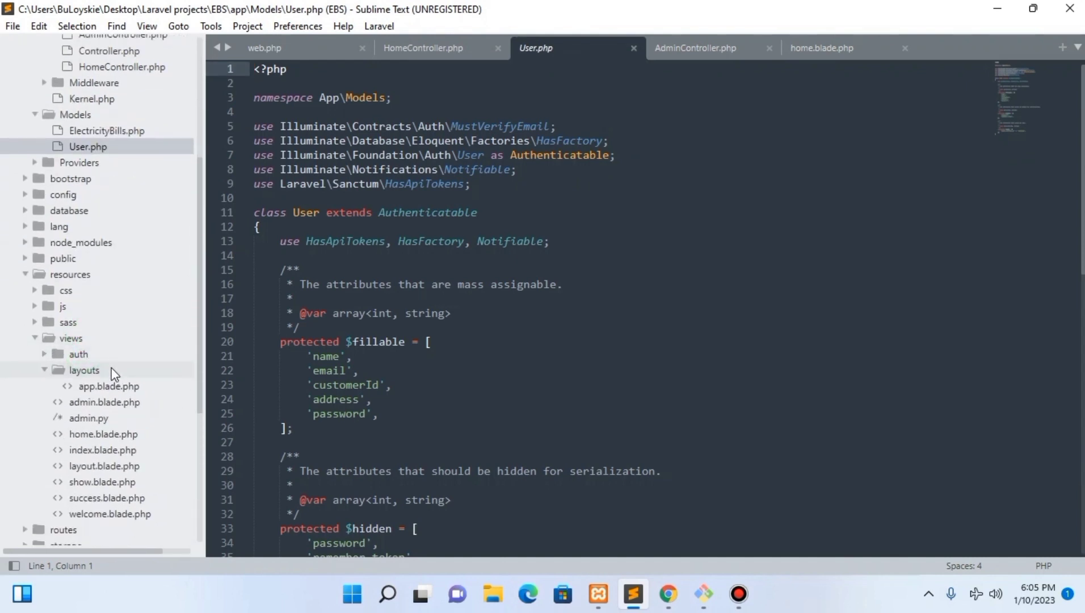
- Bring the Git Bash terminal back in front of User.php
click(75, 354)
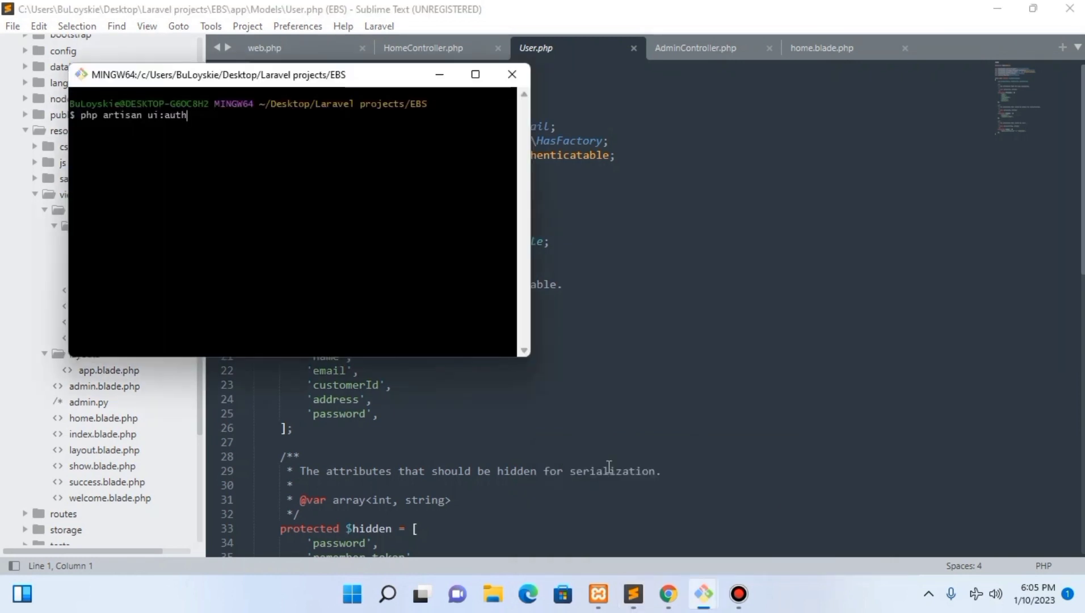
- Clear the auth command and type composer require laravel/ui instead
key(Backspace)
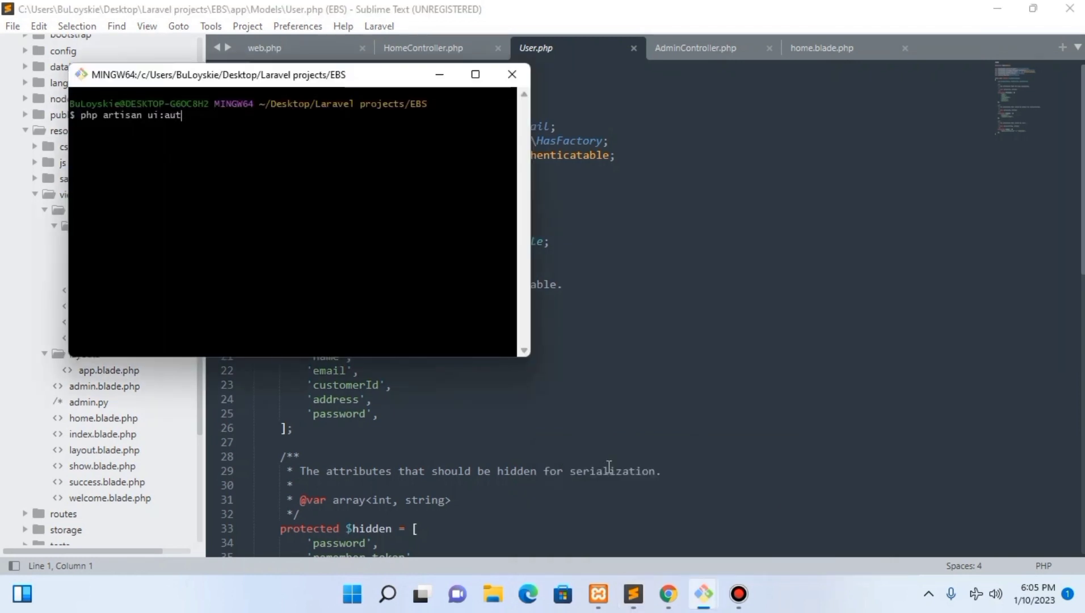
key(Ctrl+C)
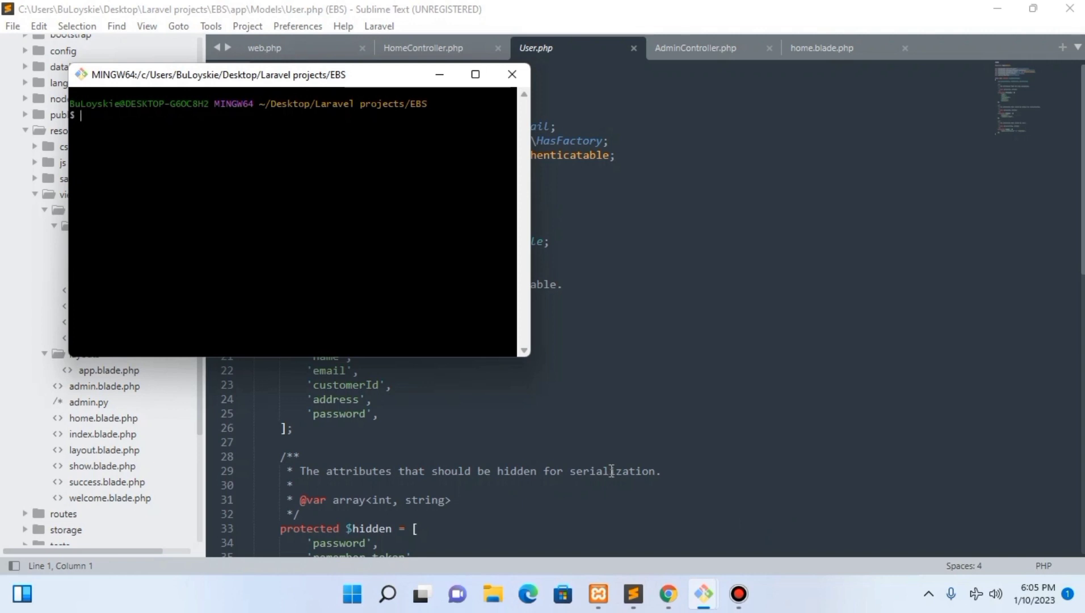
text(composer require lar)
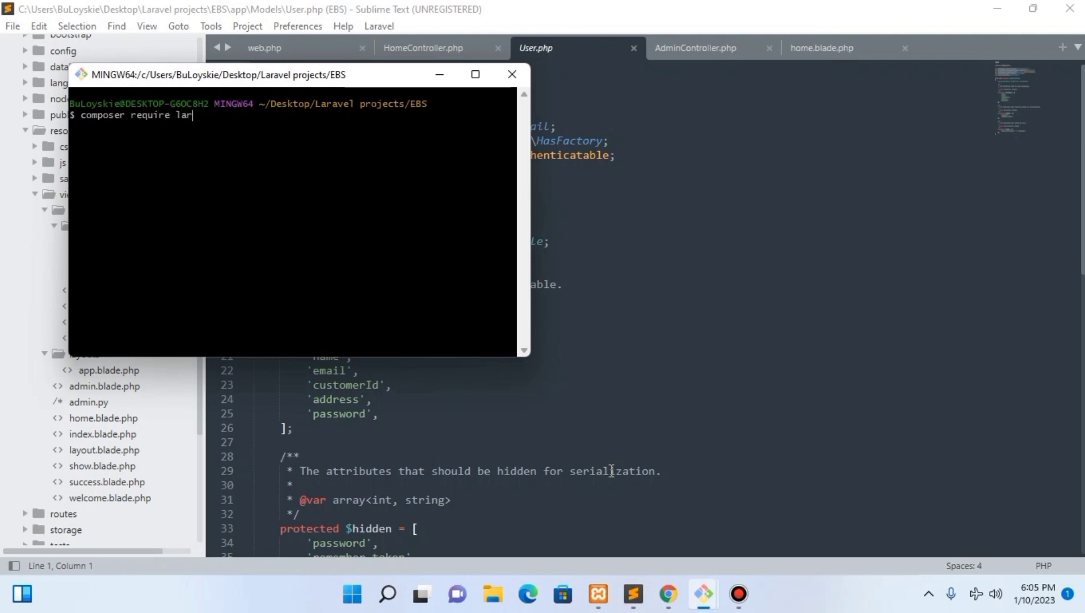
text(avel/)
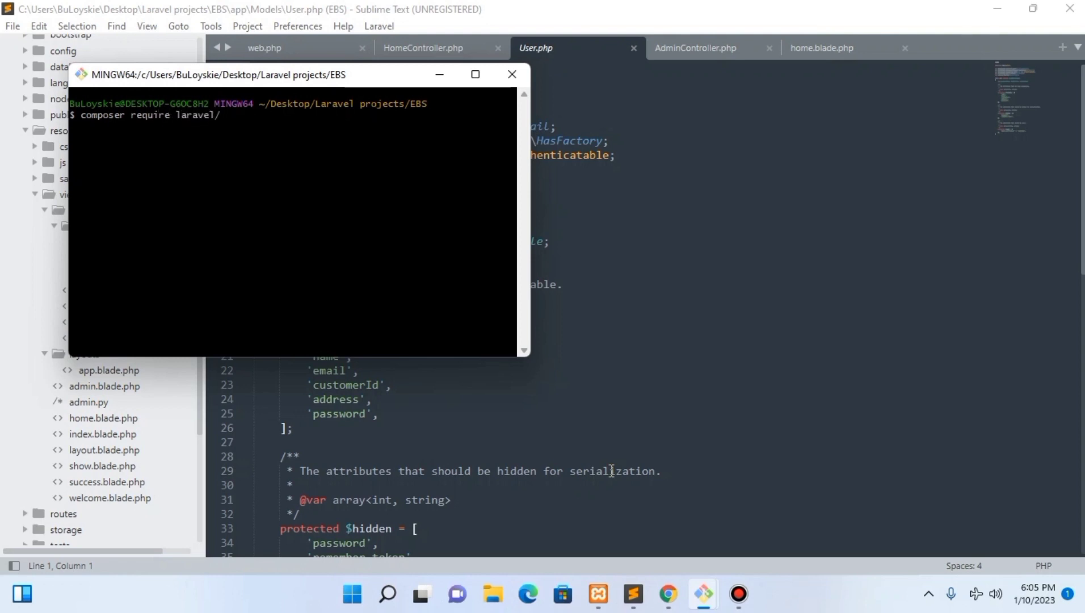
text(ui)
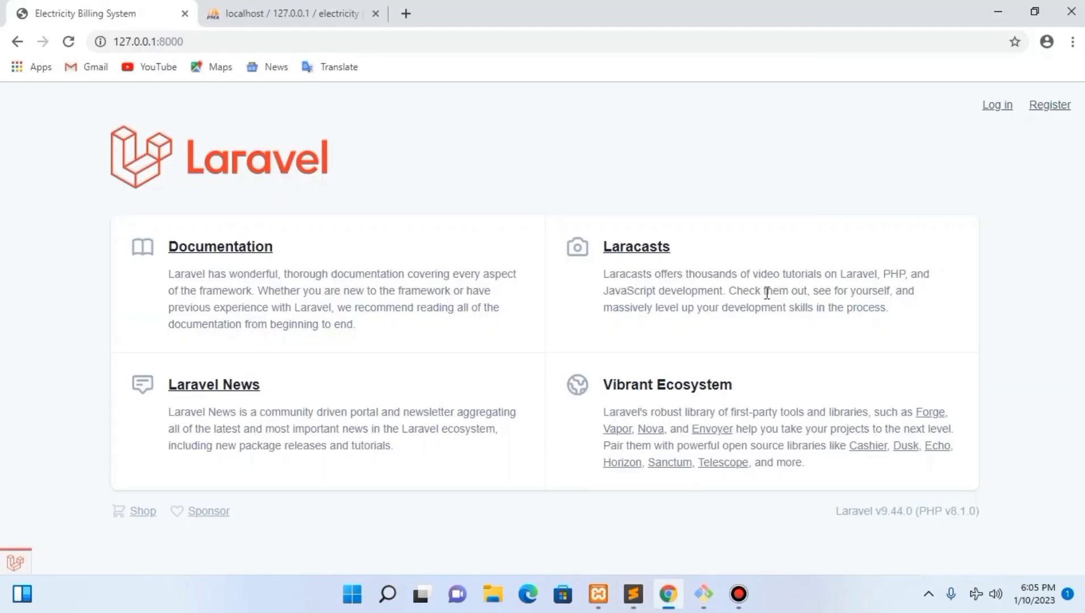
mouse_move(1049, 105)
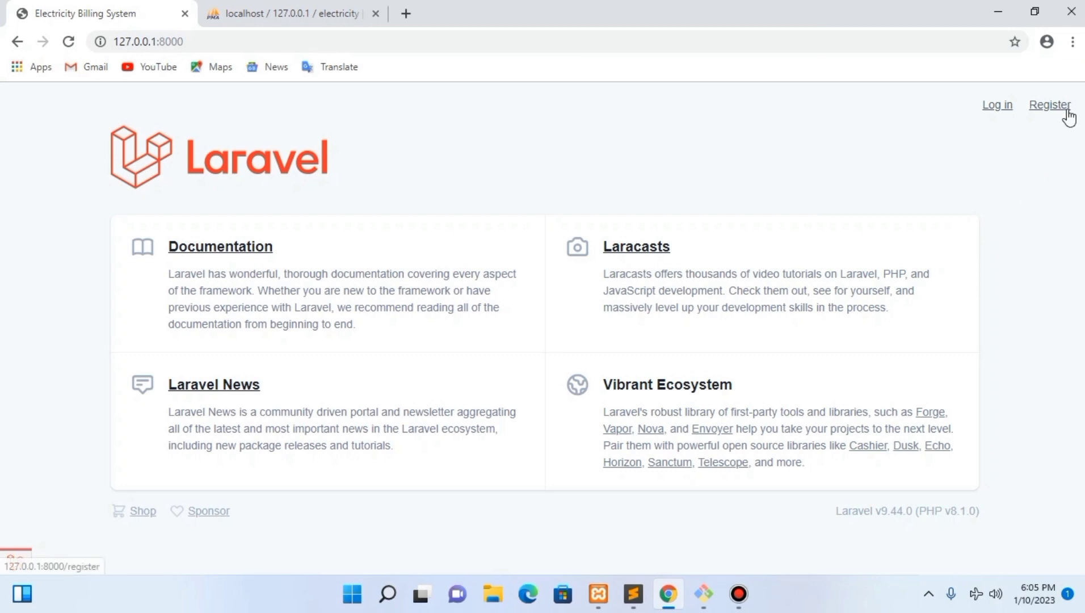
- Open the Register page from the welcome page's top-right link
click(1048, 103)
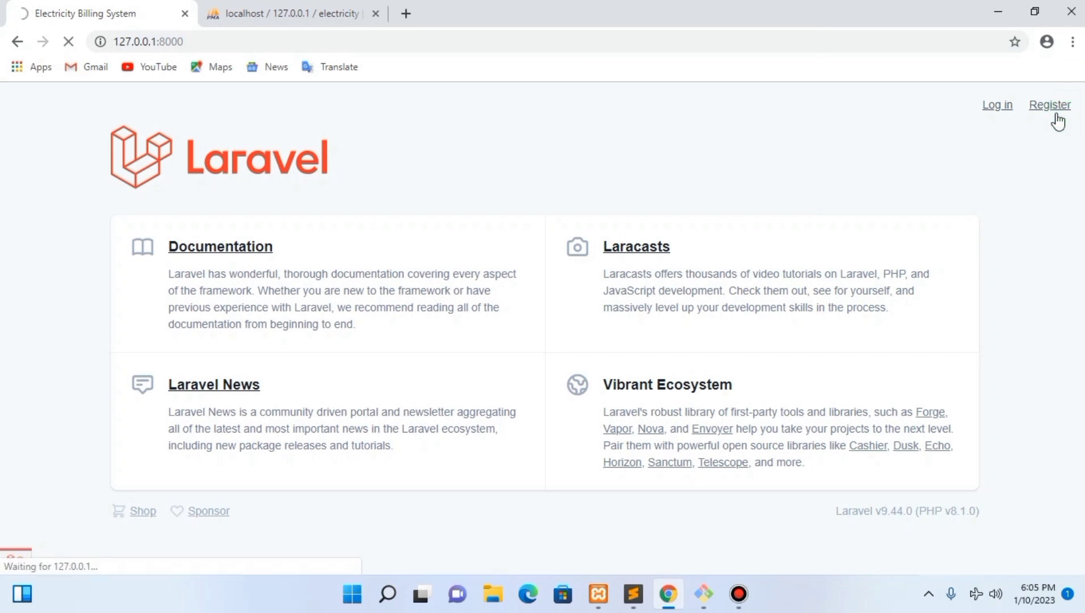
mouse_move(787, 206)
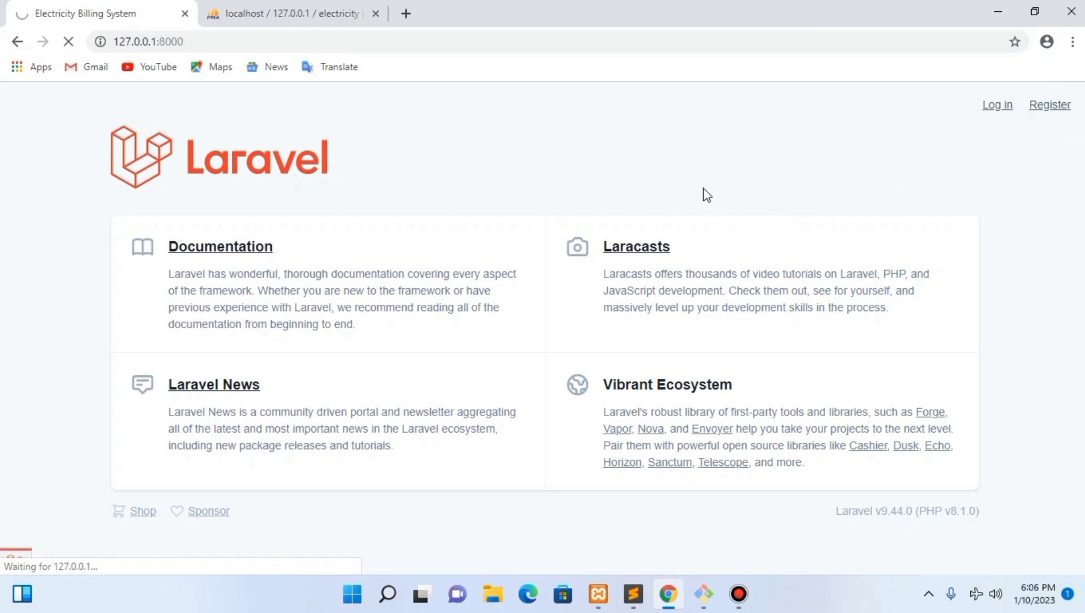
click(1050, 104)
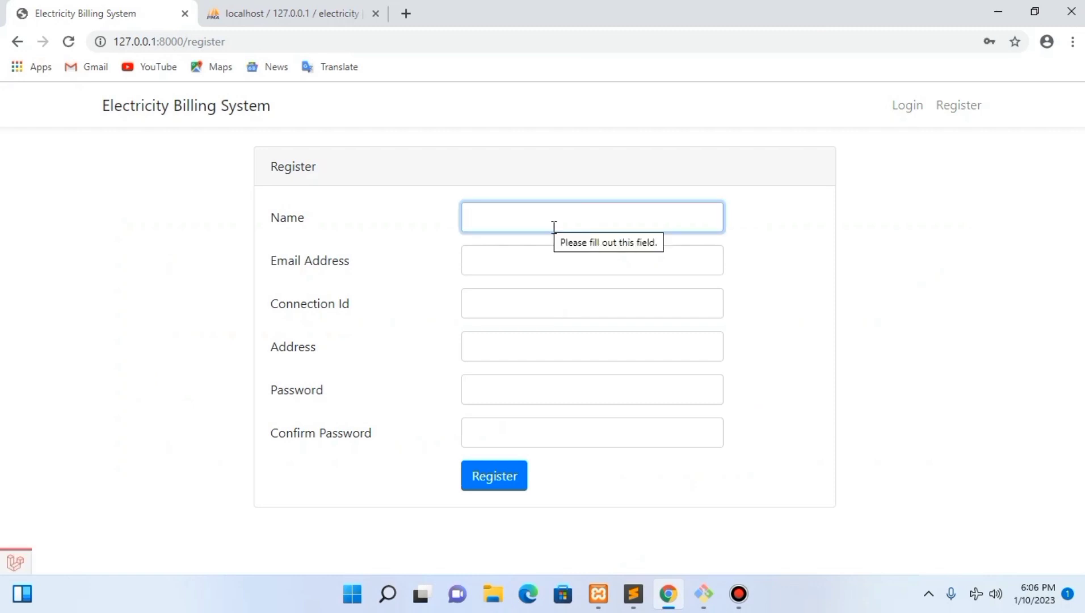
text(R)
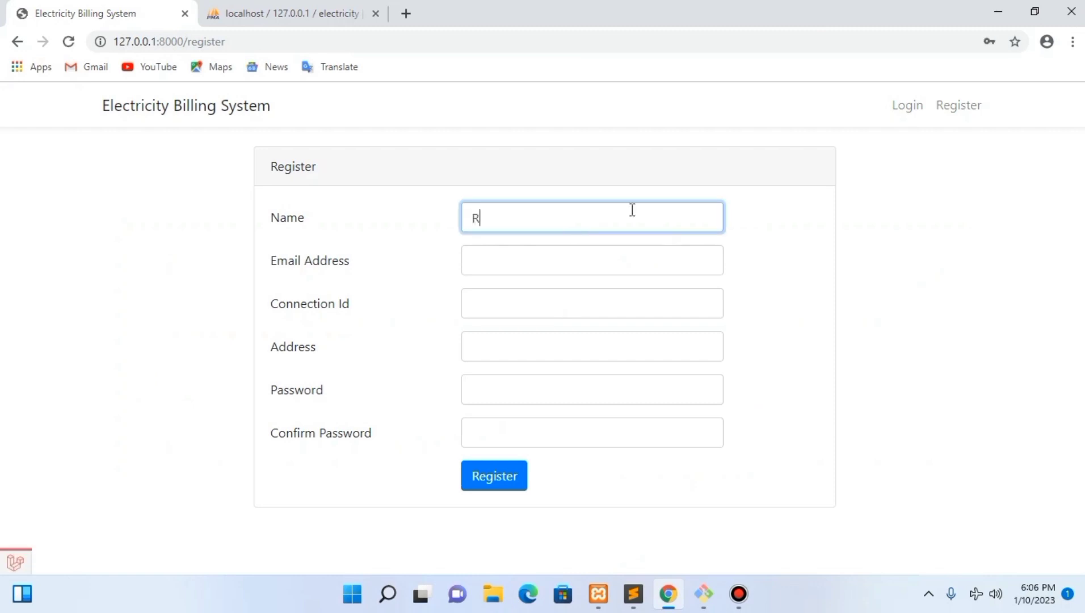
text(e)
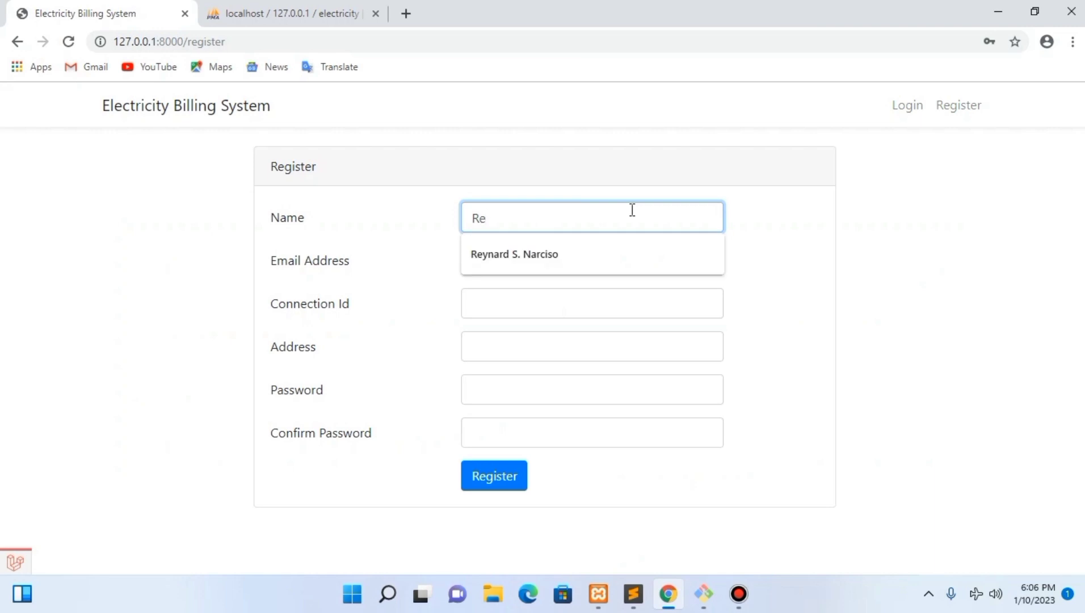
click(514, 254)
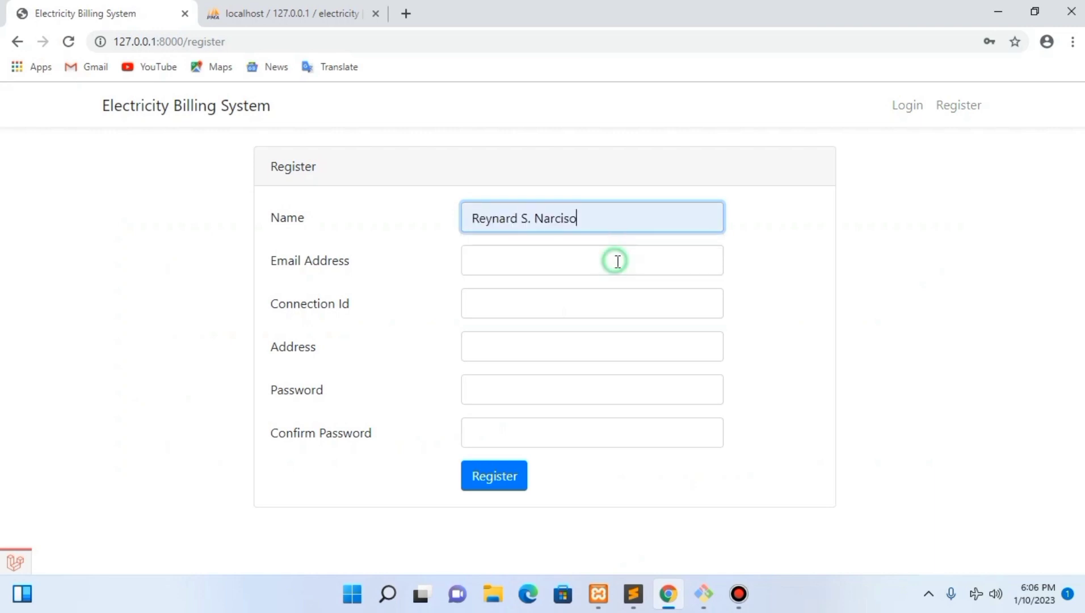
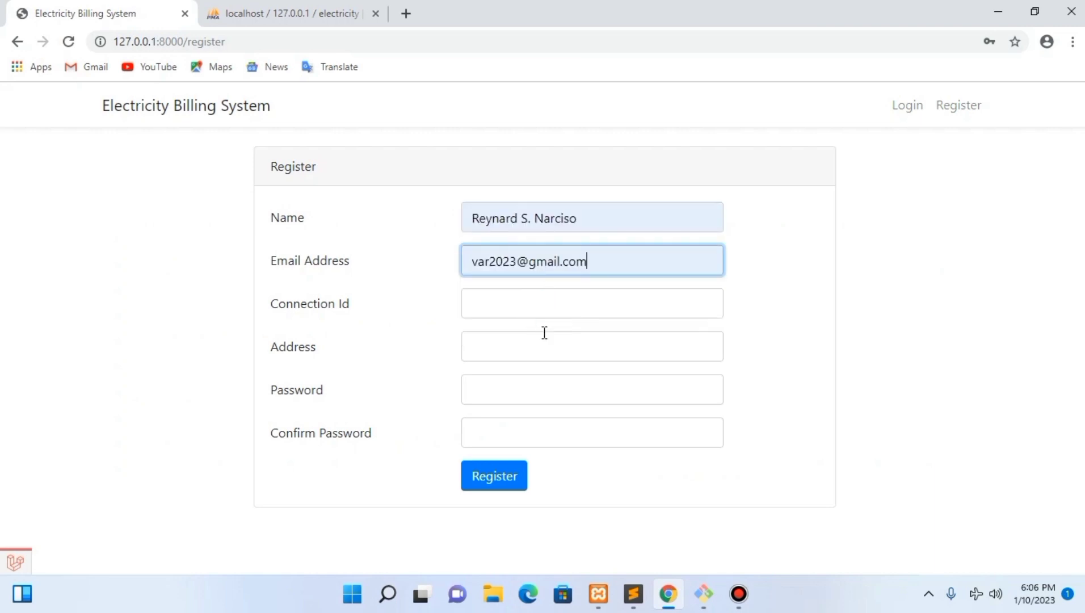
text(123456)
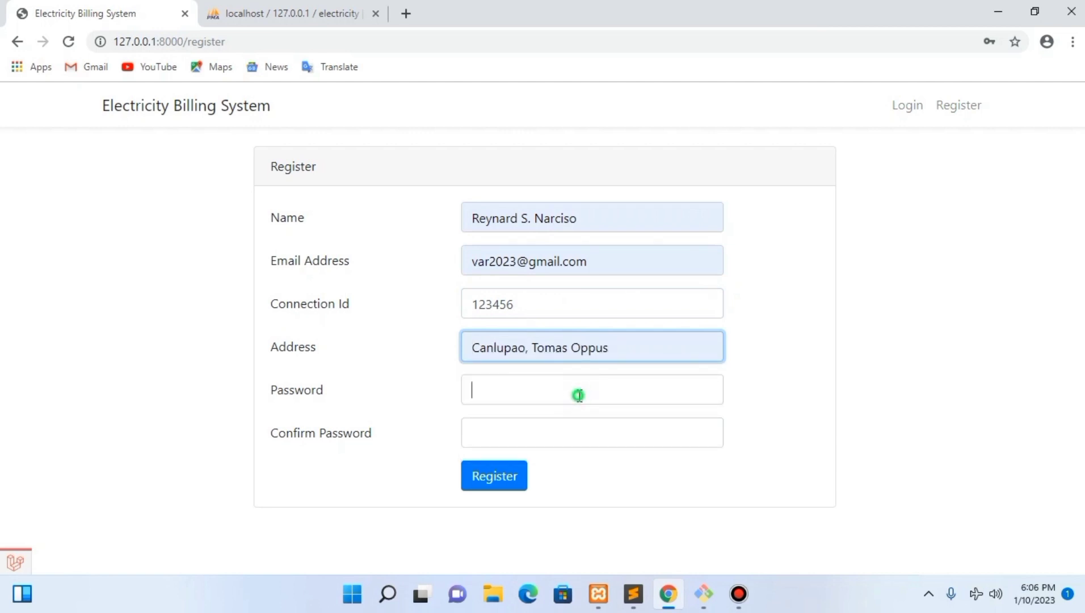
text(••)
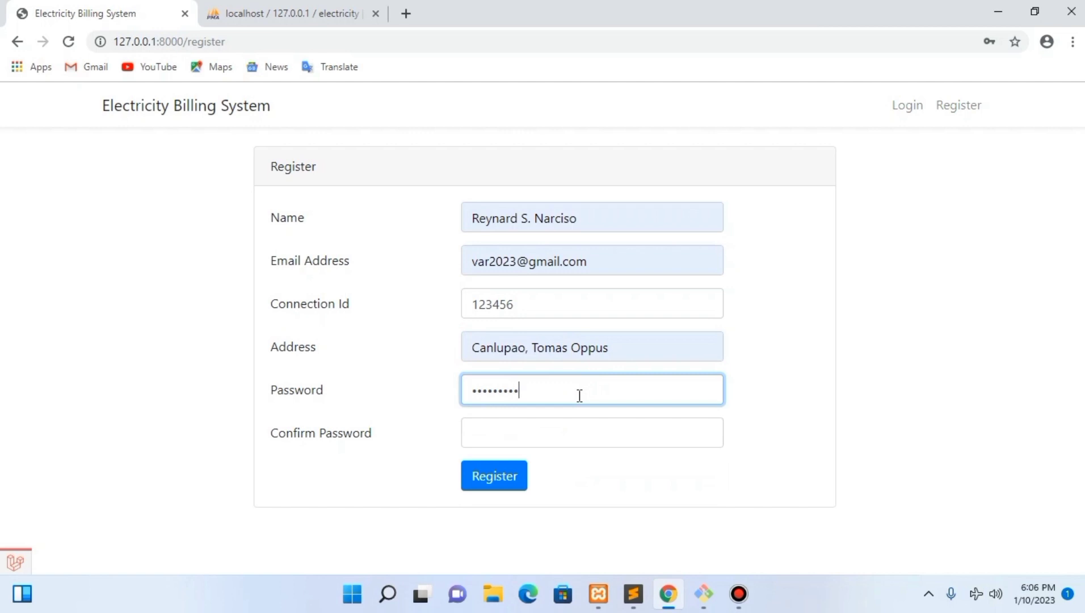
text(•••••)
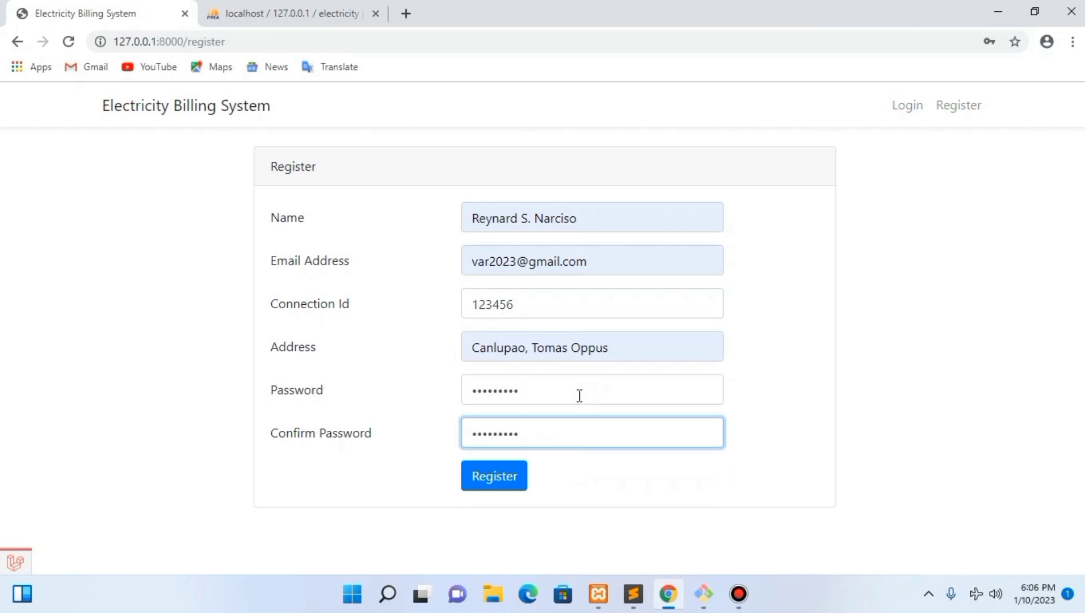
- Submit the registration and land on the new account's dashboard with pending bill 0
click(493, 475)
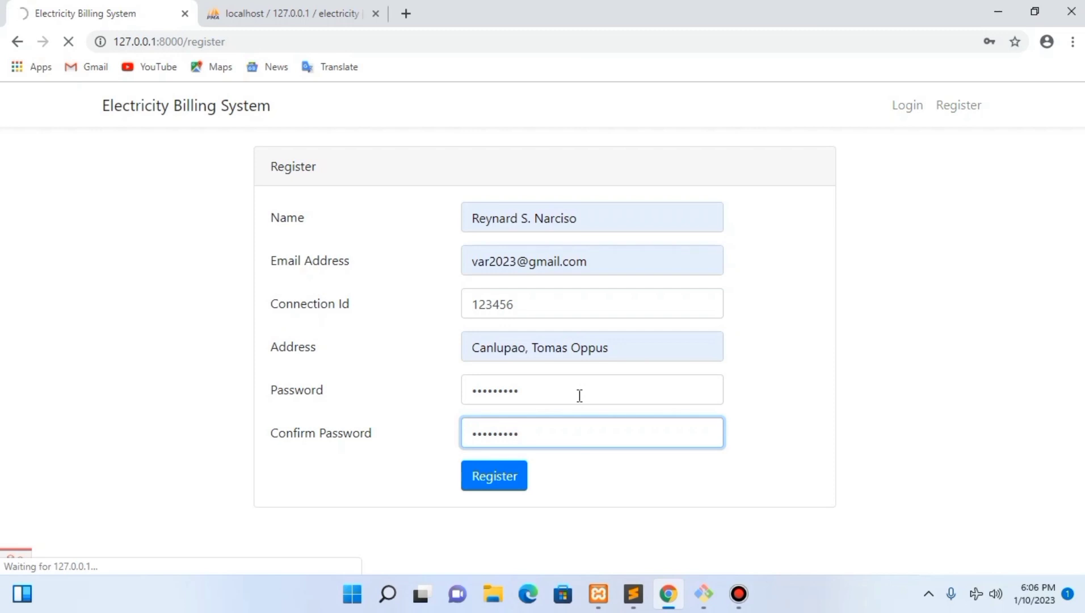
click(494, 474)
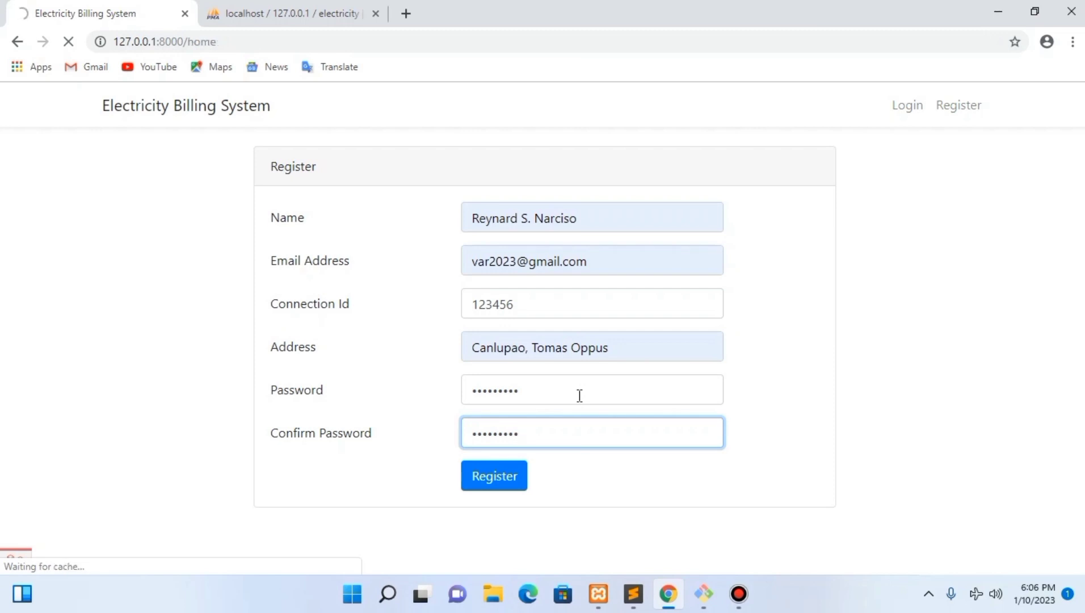
click(494, 474)
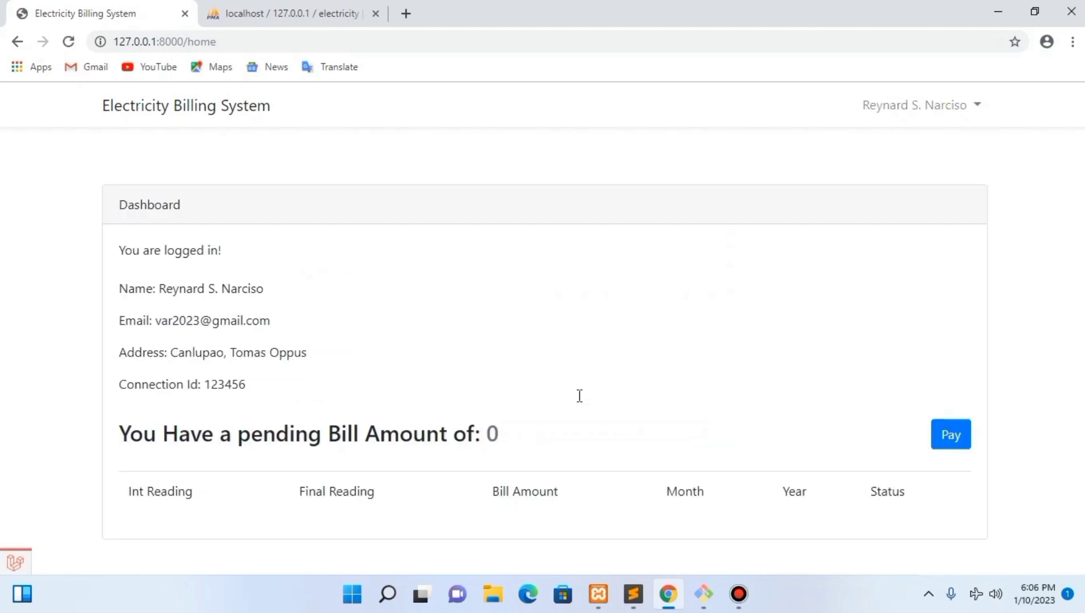
mouse_move(762, 357)
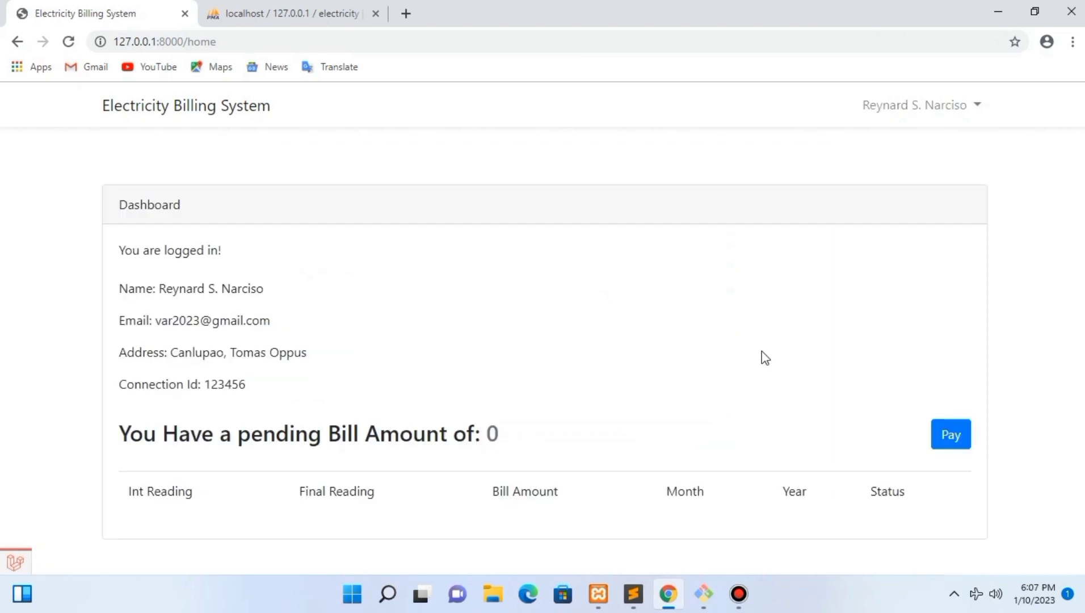
mouse_move(507, 236)
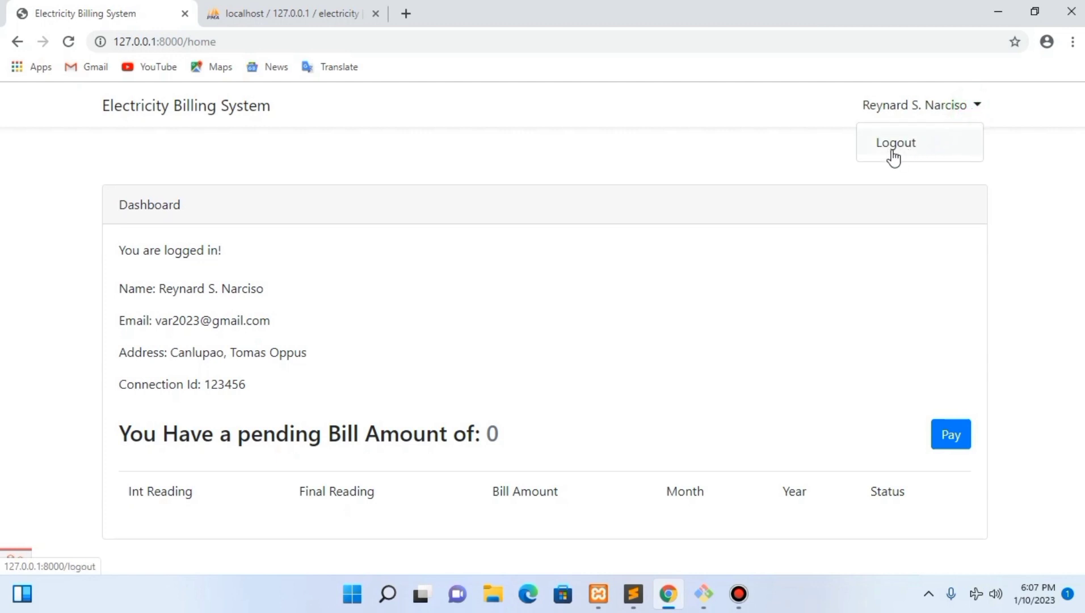
mouse_move(195, 212)
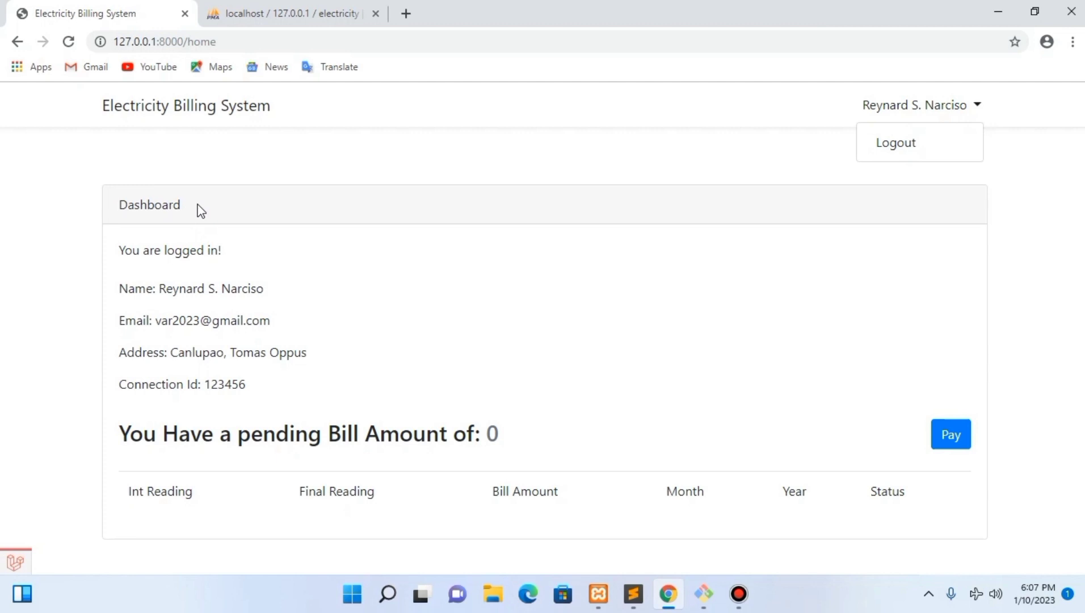
mouse_move(112, 210)
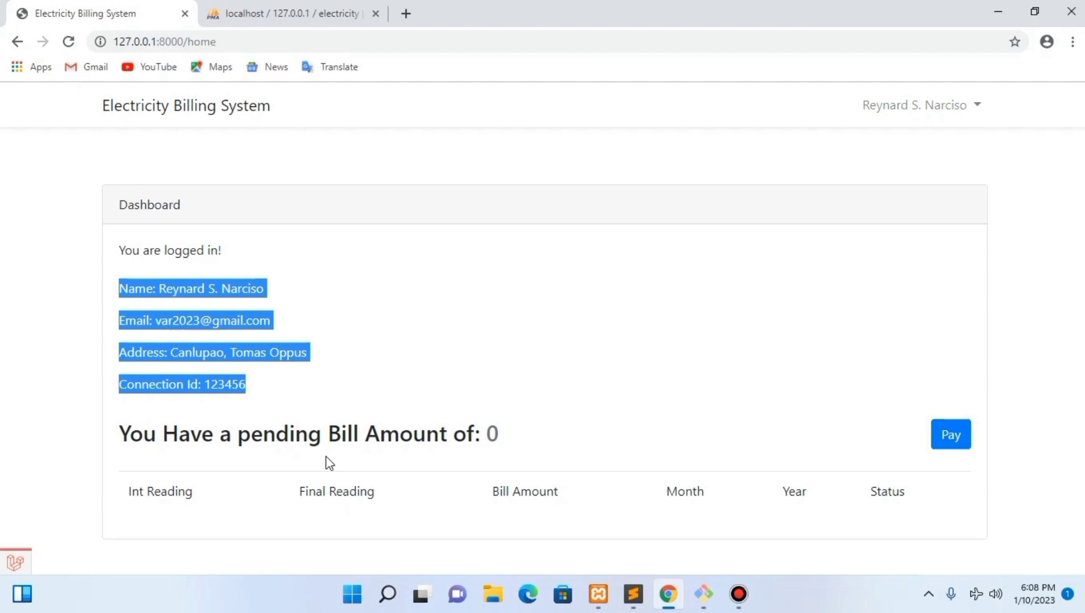
mouse_move(352, 457)
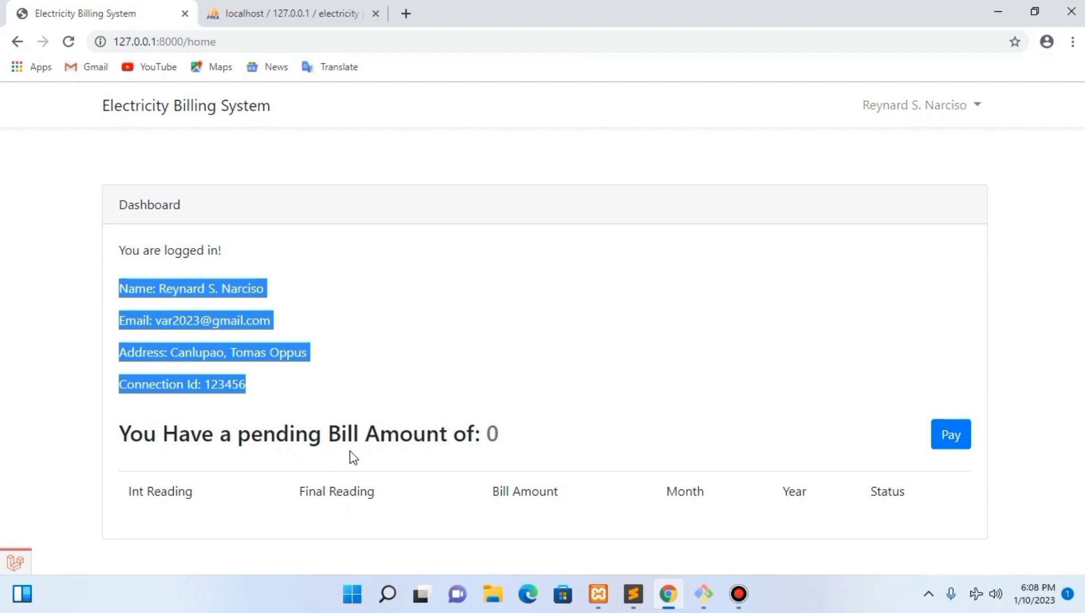
mouse_move(266, 421)
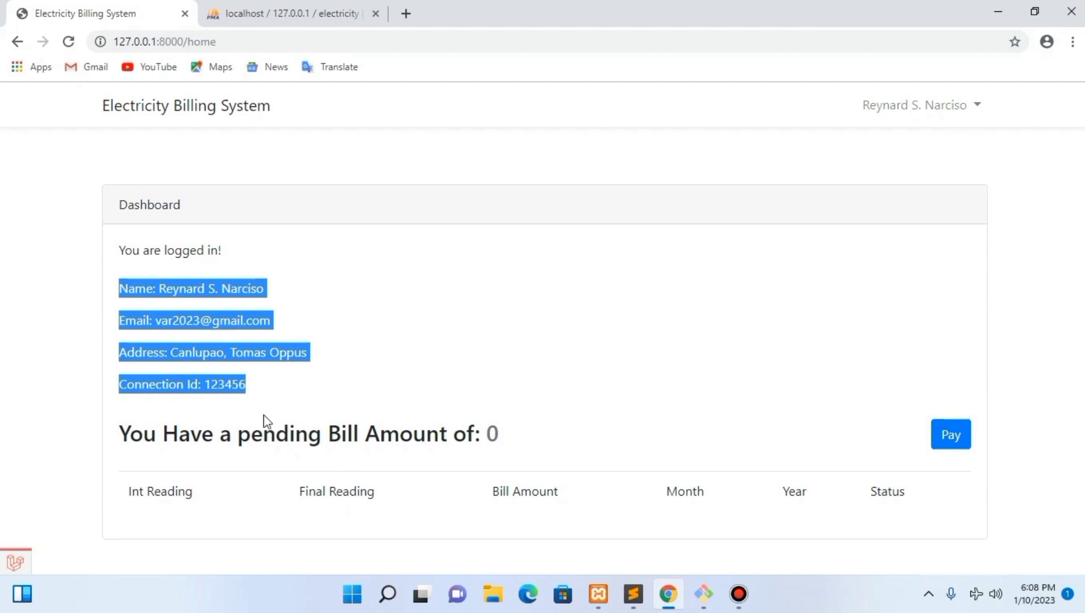
mouse_move(529, 440)
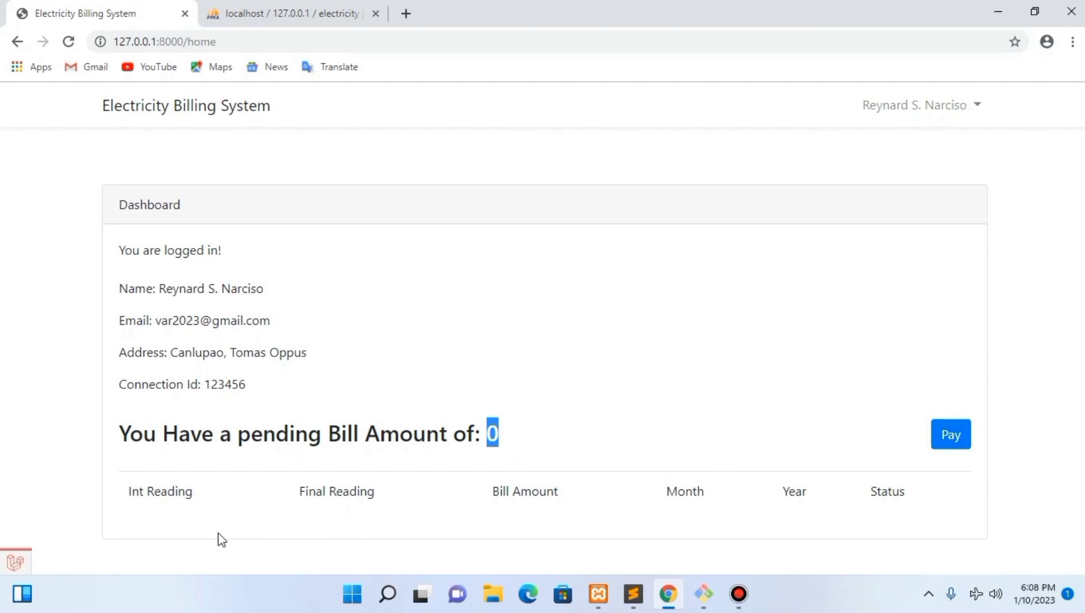
mouse_move(562, 520)
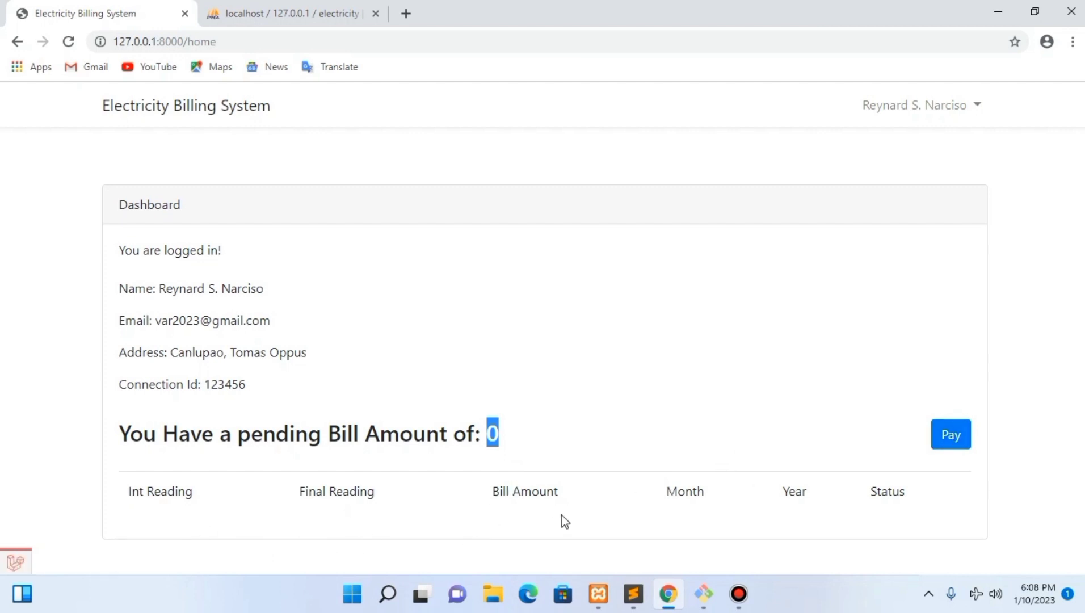
mouse_move(685, 527)
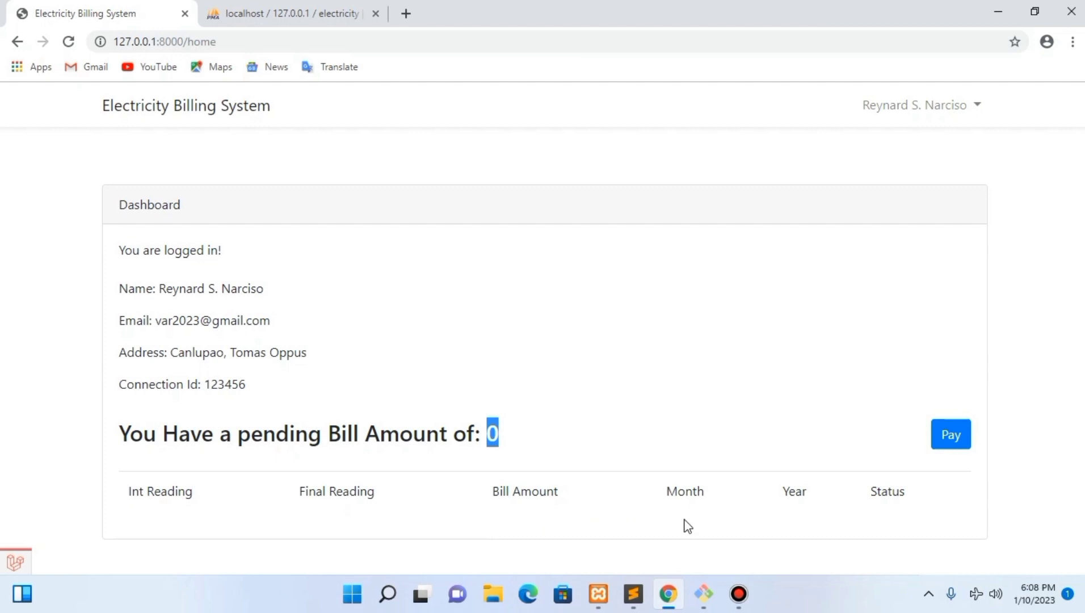
mouse_move(712, 527)
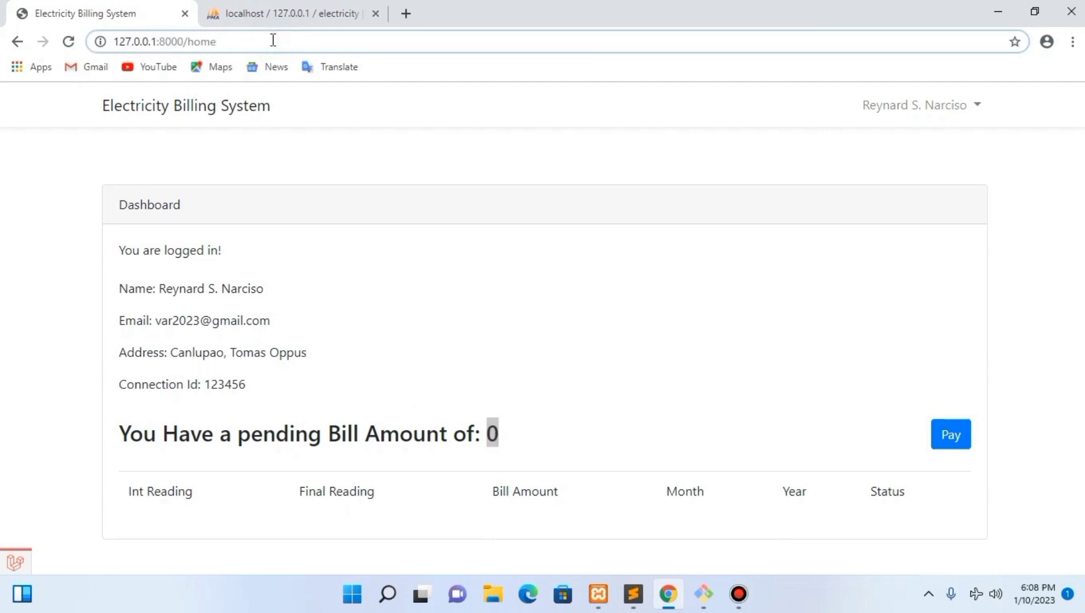
- Go to the admin page at 127.0.0.1:8000 and pick connection ID 123456
text(127.0.0.1:8000/)
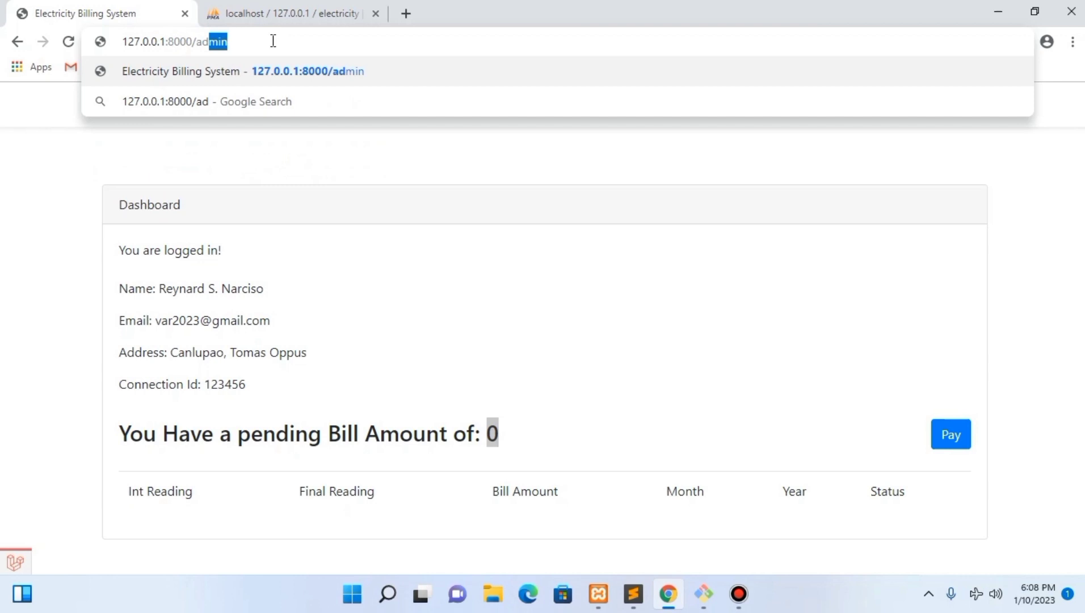
key(Enter)
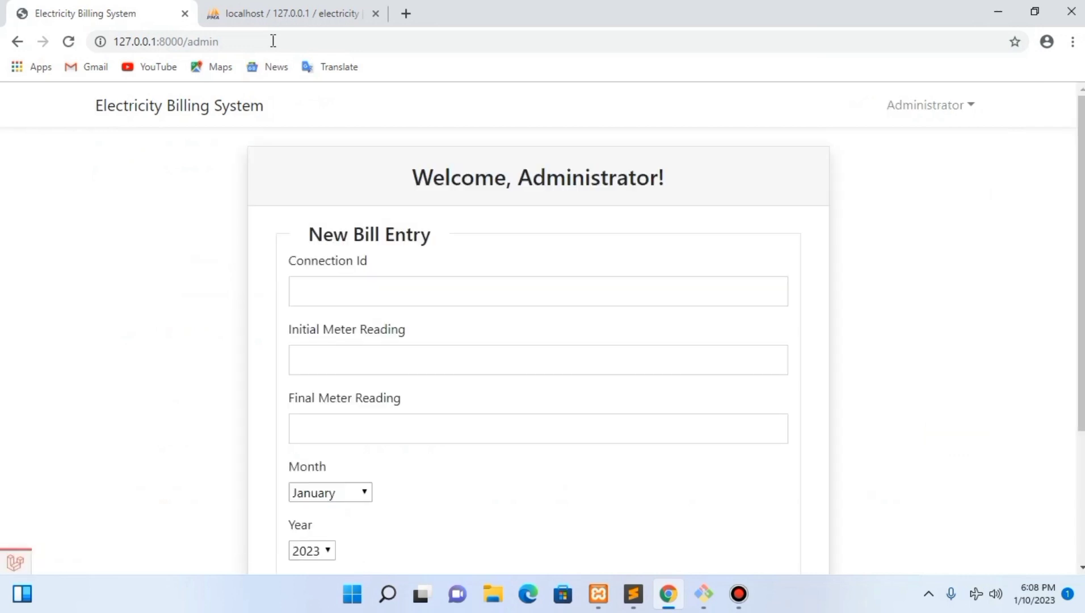
mouse_move(597, 213)
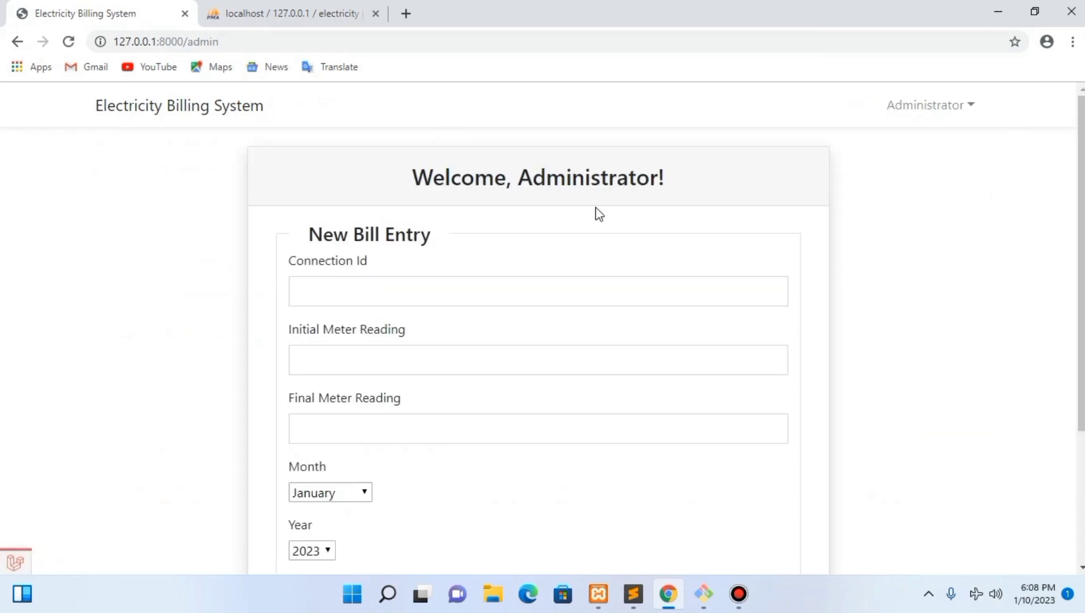
scroll(down, 3)
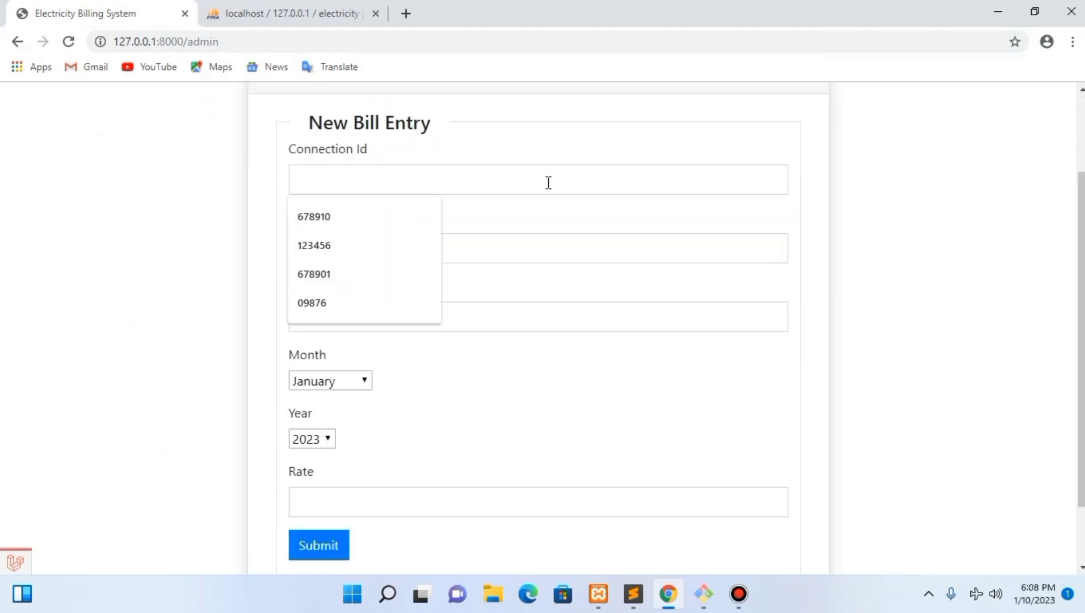
click(547, 183)
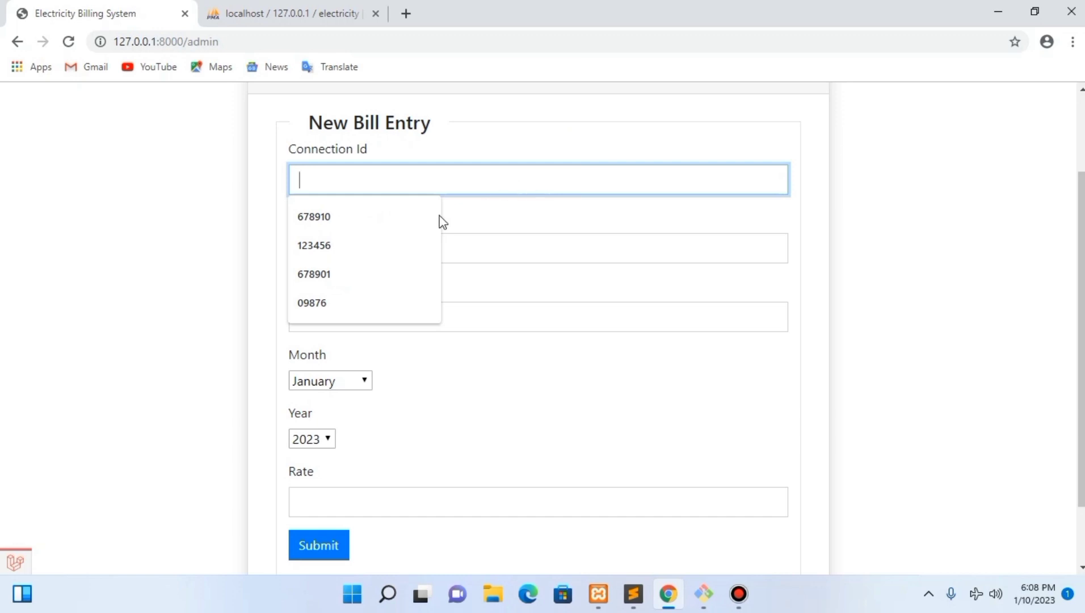
click(313, 245)
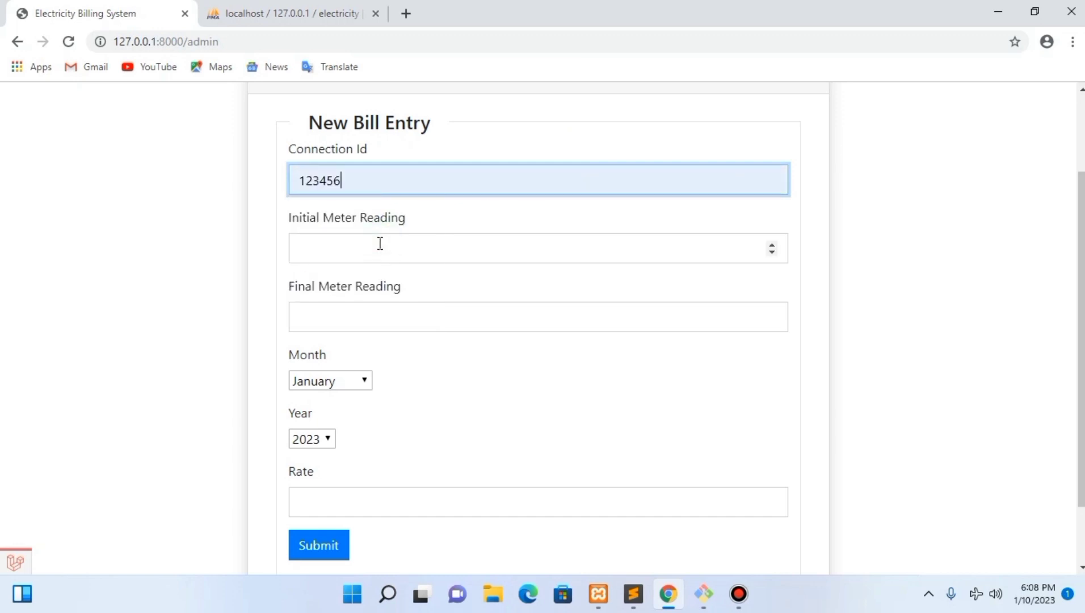
mouse_move(345, 206)
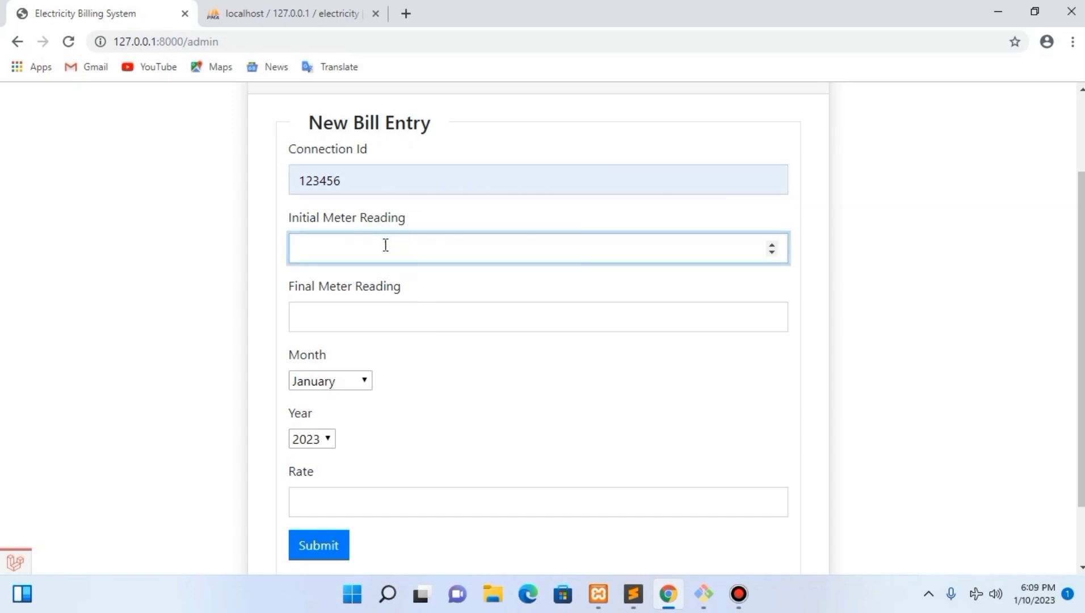
- Enter readings 200 to 400 at rate 10 for January 2023 and submit the bill
text(200)
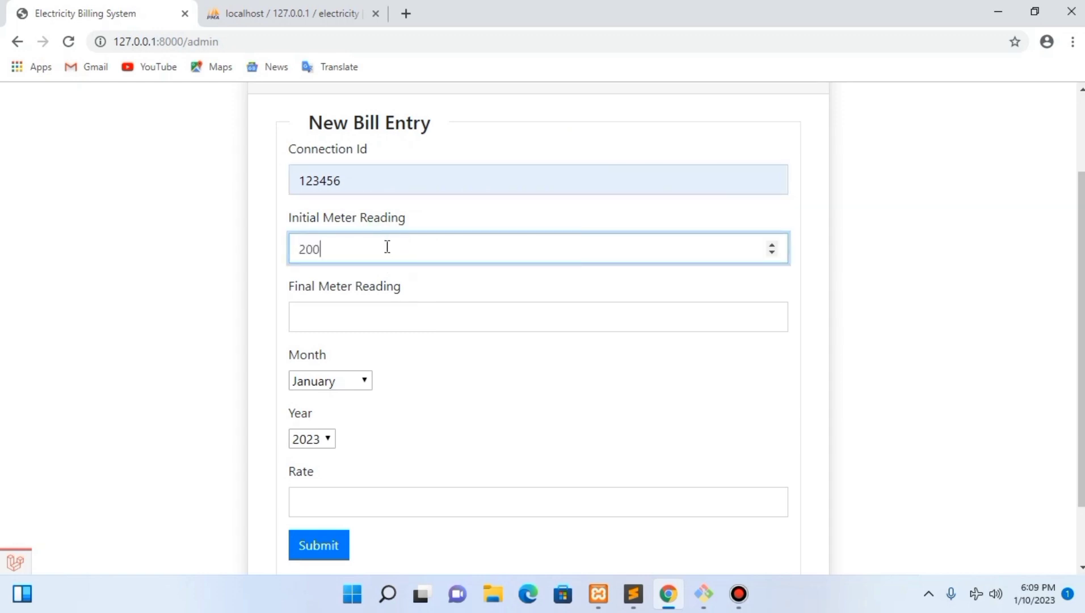
click(538, 316)
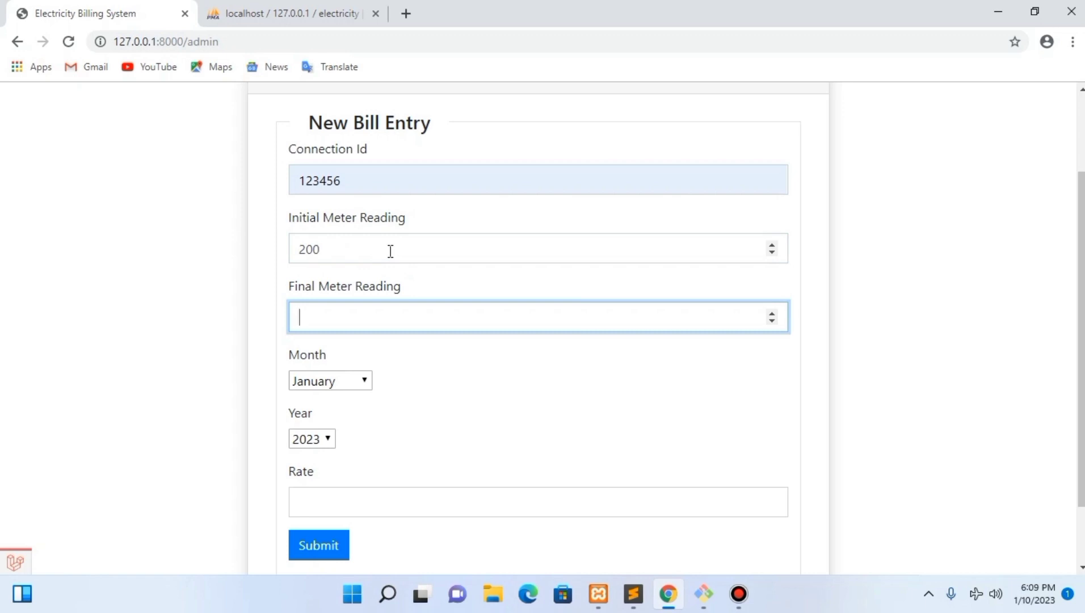
text(400)
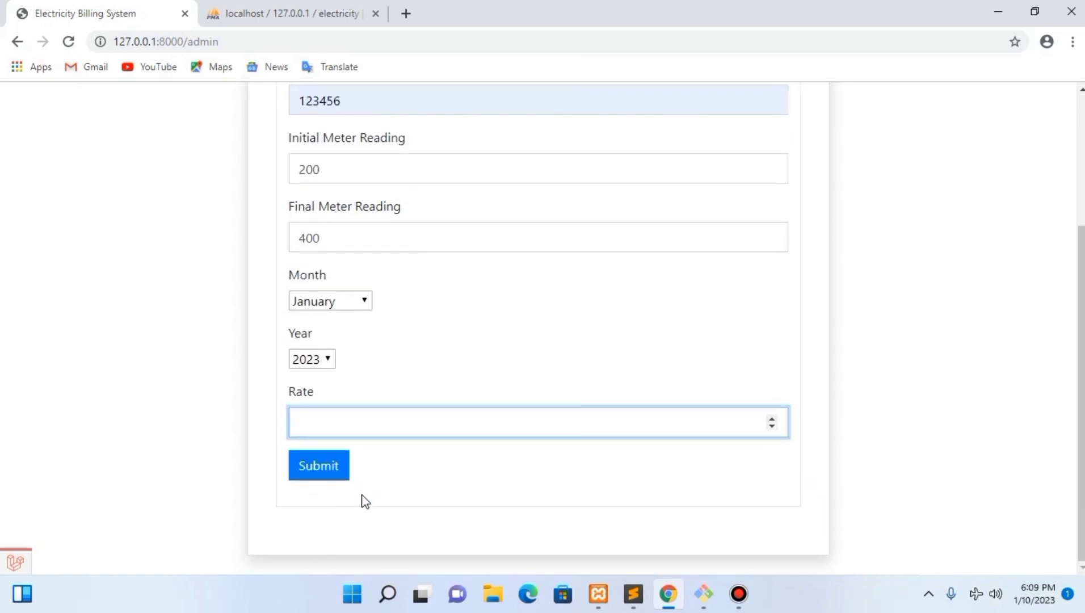
text(10)
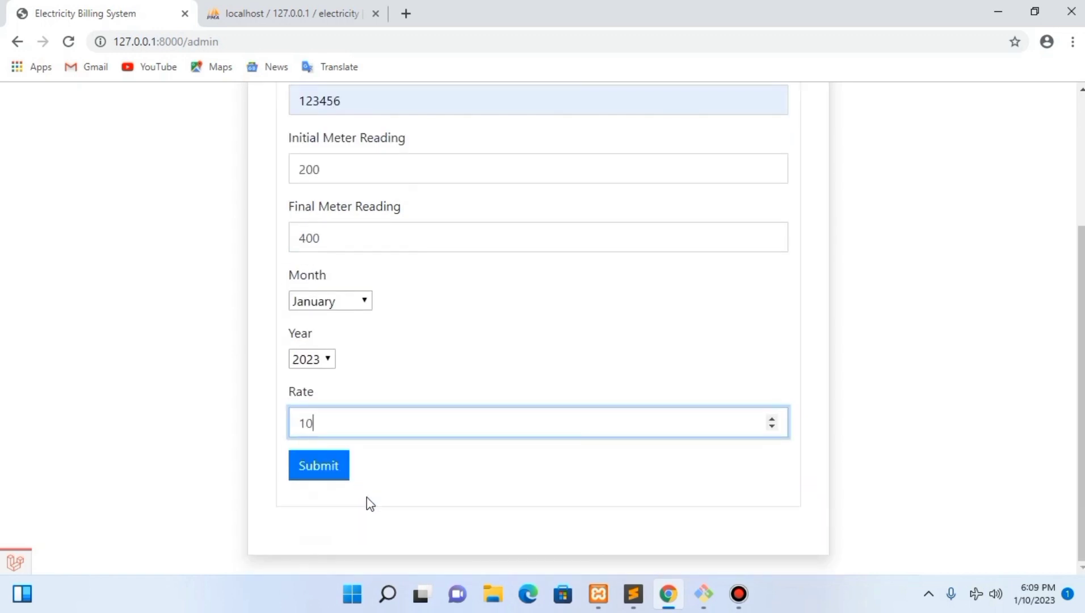
click(318, 464)
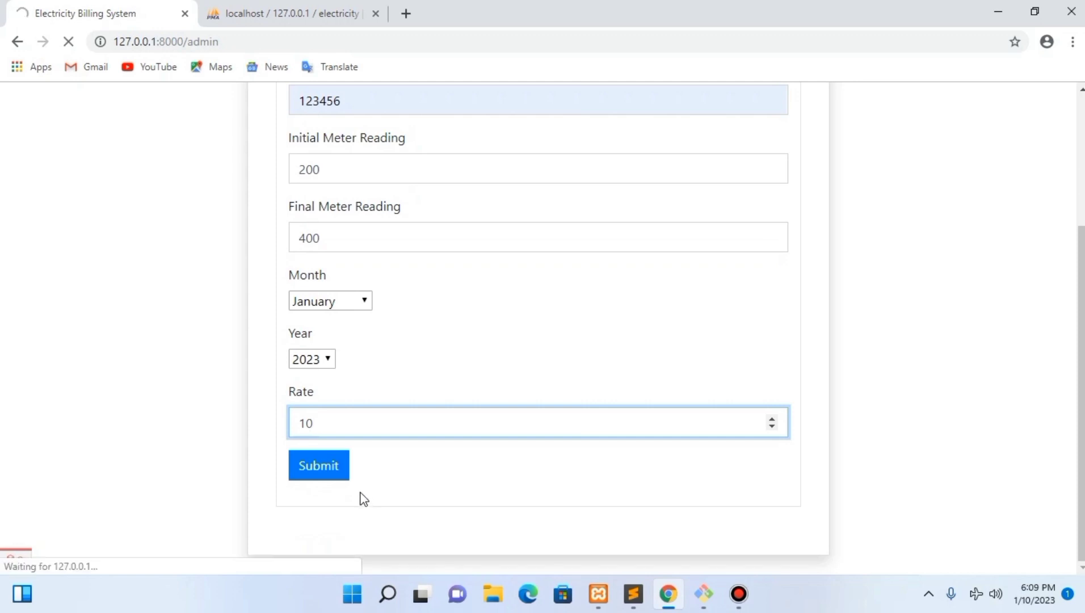
click(319, 464)
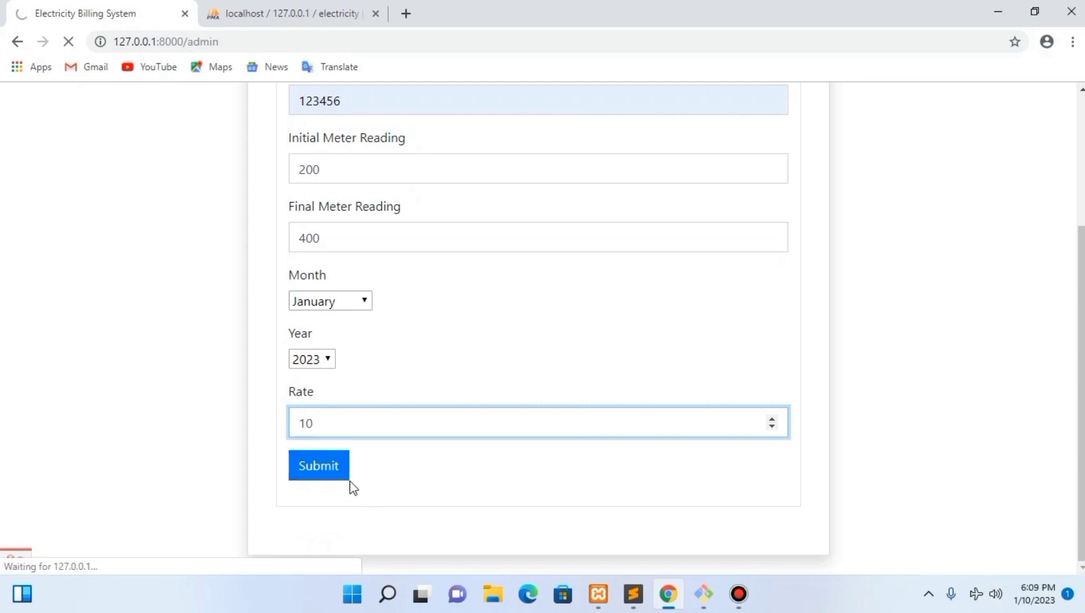
click(318, 464)
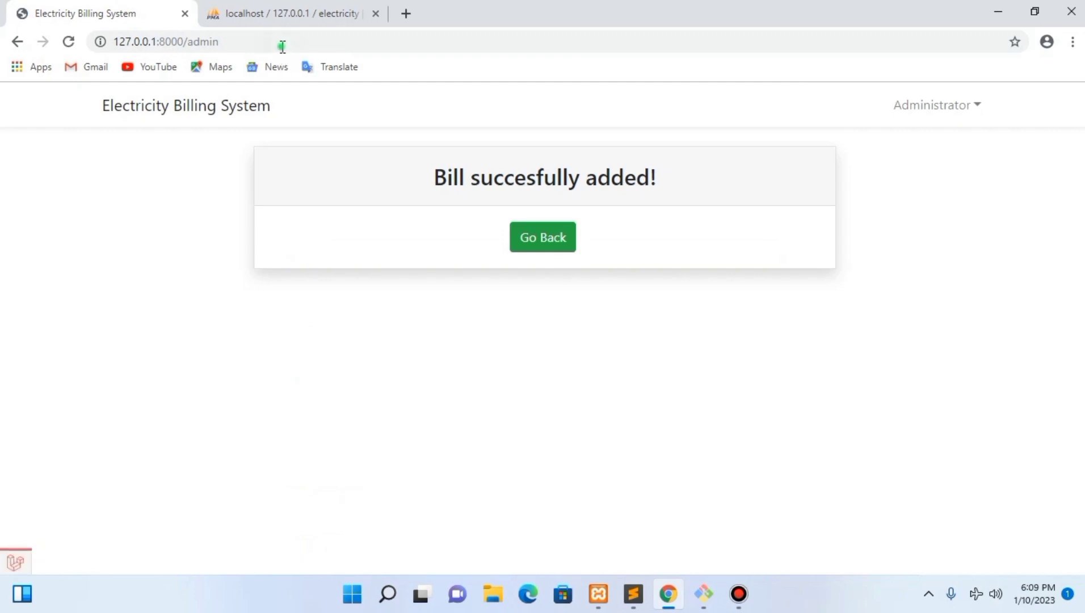
- Navigate to the home dashboard showing the 2000 January 2023 bill Unpaid
double_click(204, 41)
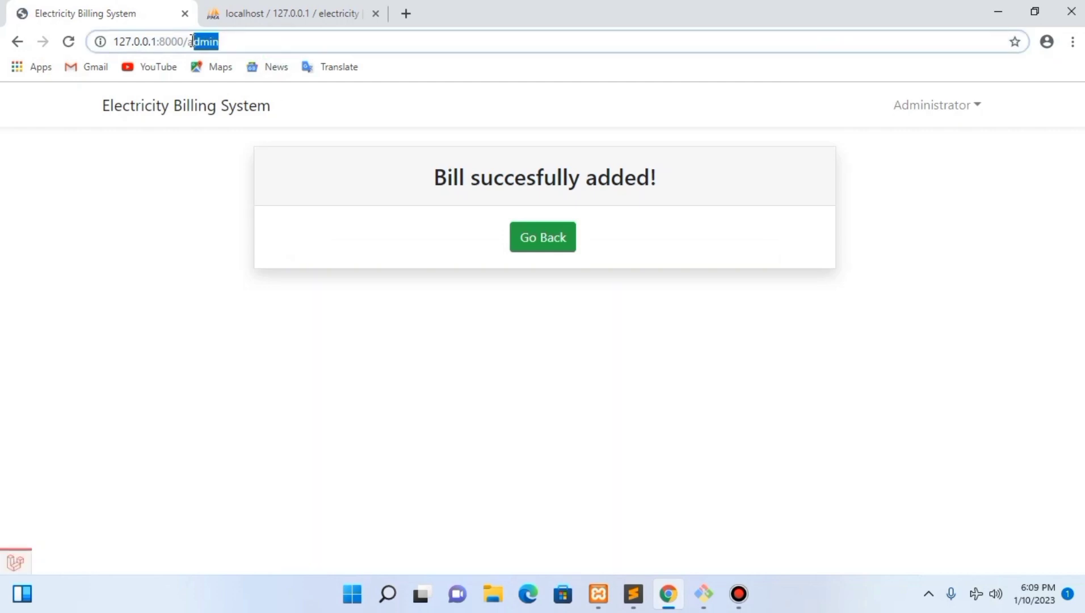
text(home)
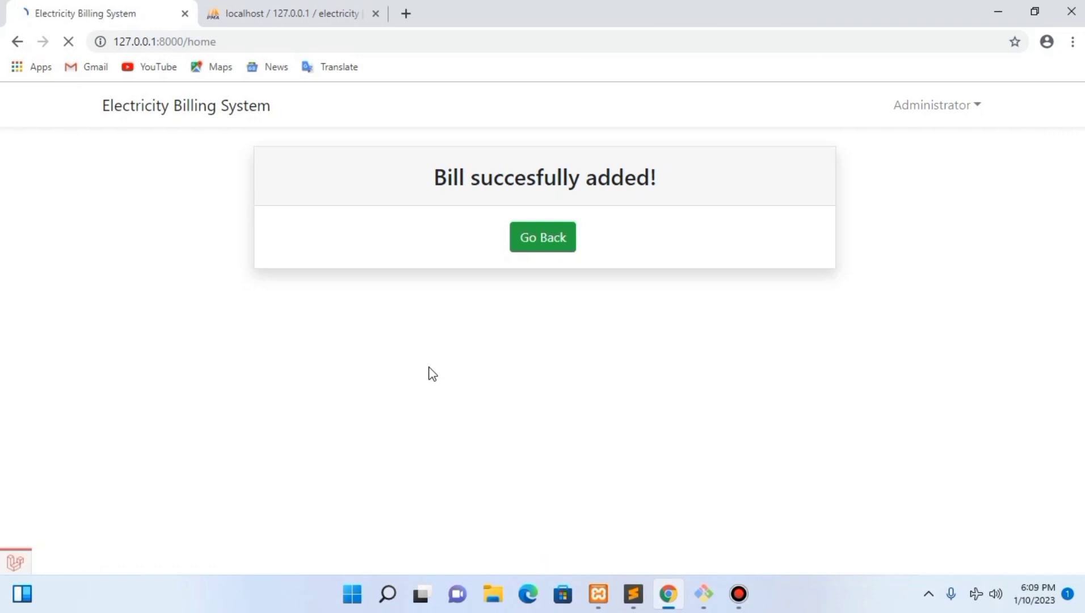
click(542, 236)
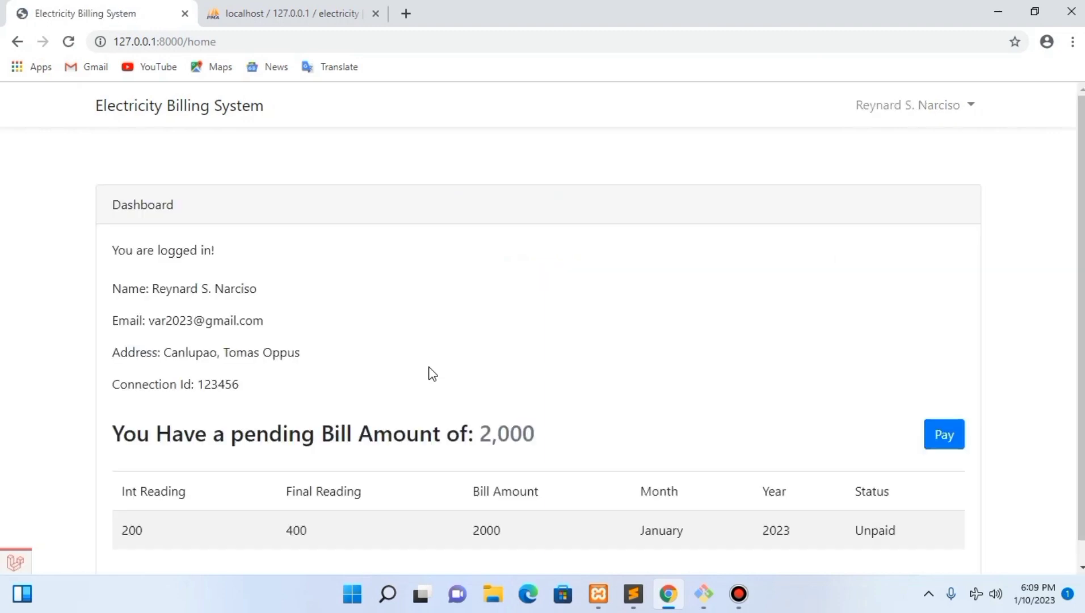
scroll(down, 3)
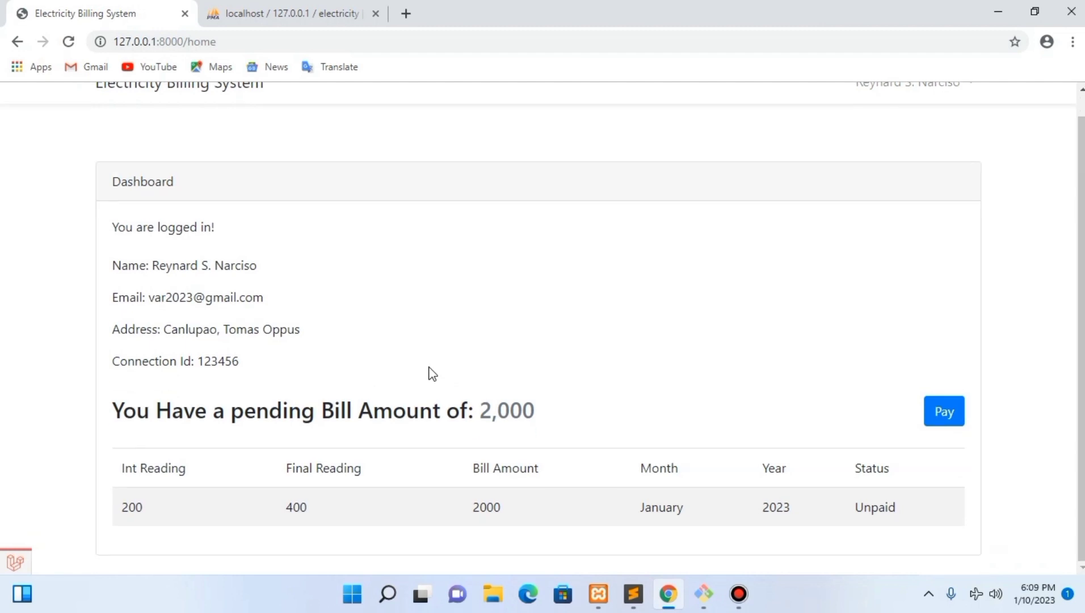
mouse_move(496, 397)
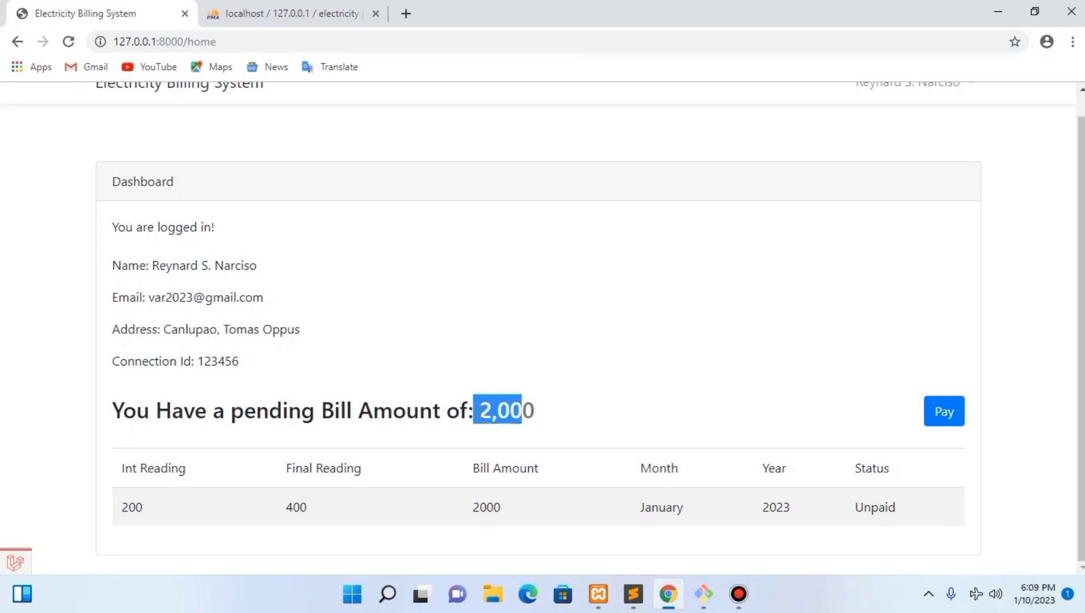
mouse_move(570, 539)
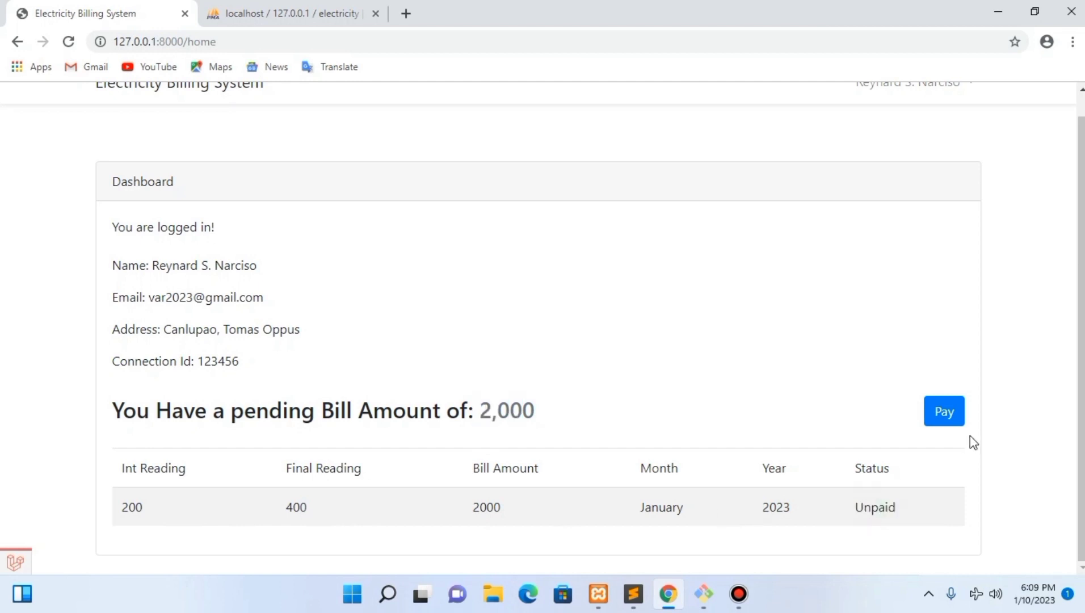
mouse_move(950, 419)
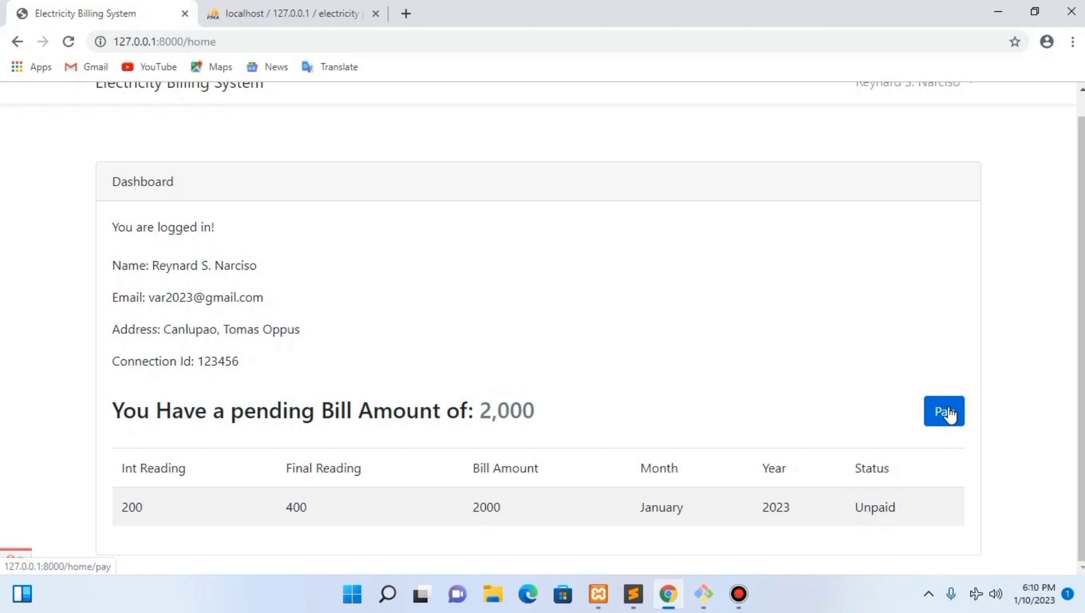
- Pay the pending 2,000 bill, then switch to Sublime Text
click(943, 411)
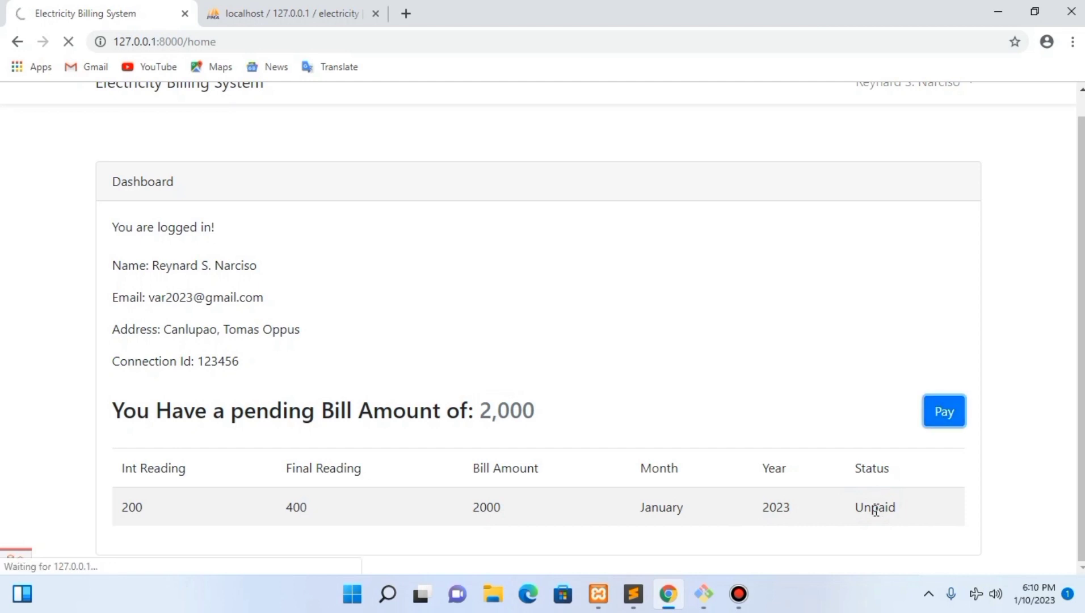
mouse_move(887, 536)
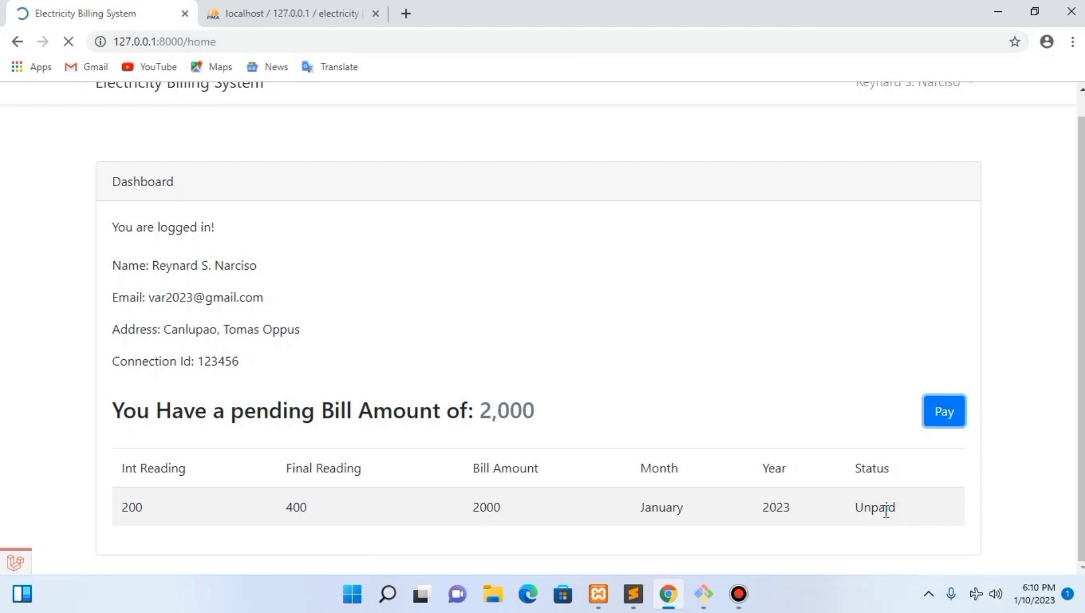
click(943, 410)
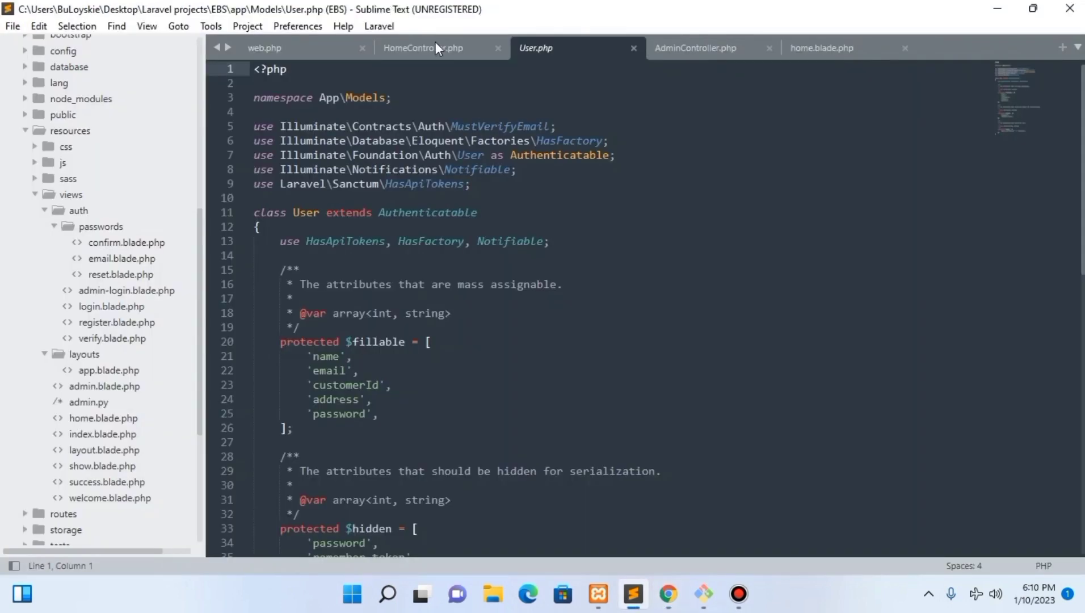
- Review pay() in HomeController.php, then view the dashboard showing the bill Paid, pending 0
click(433, 48)
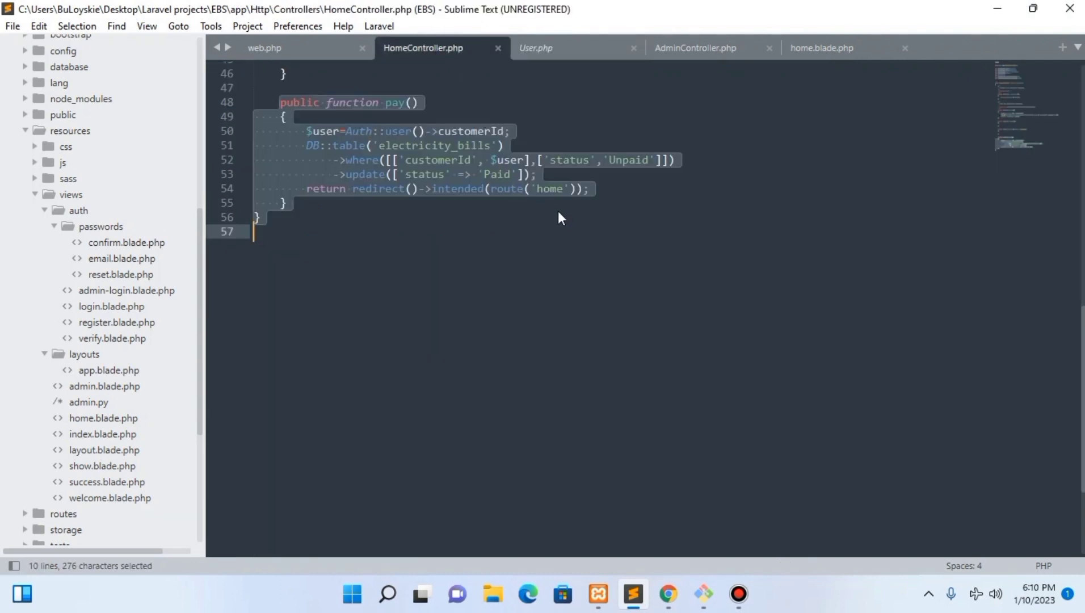
click(260, 217)
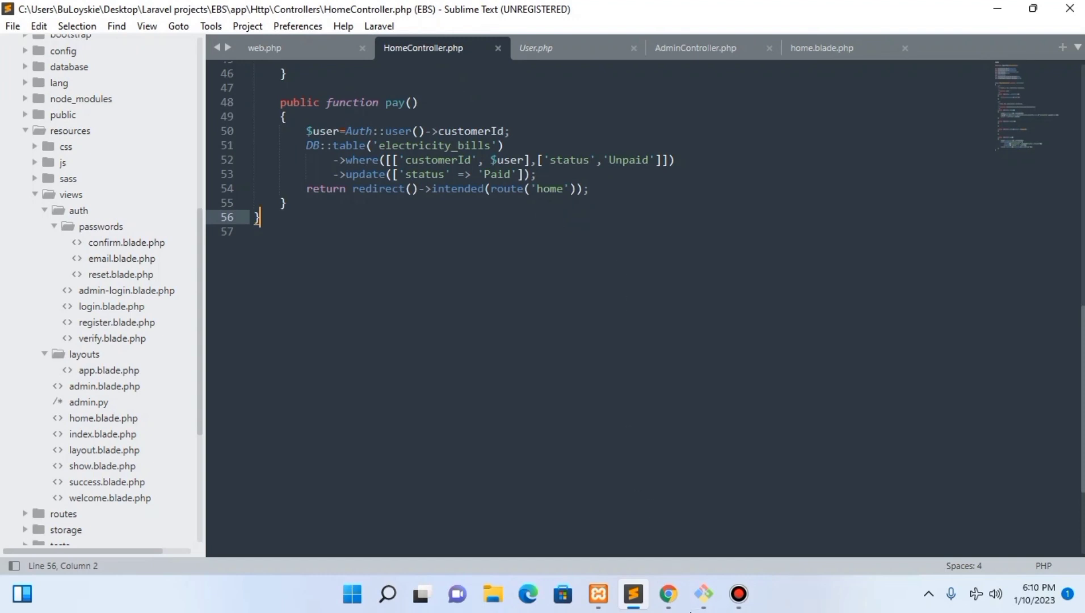
click(668, 595)
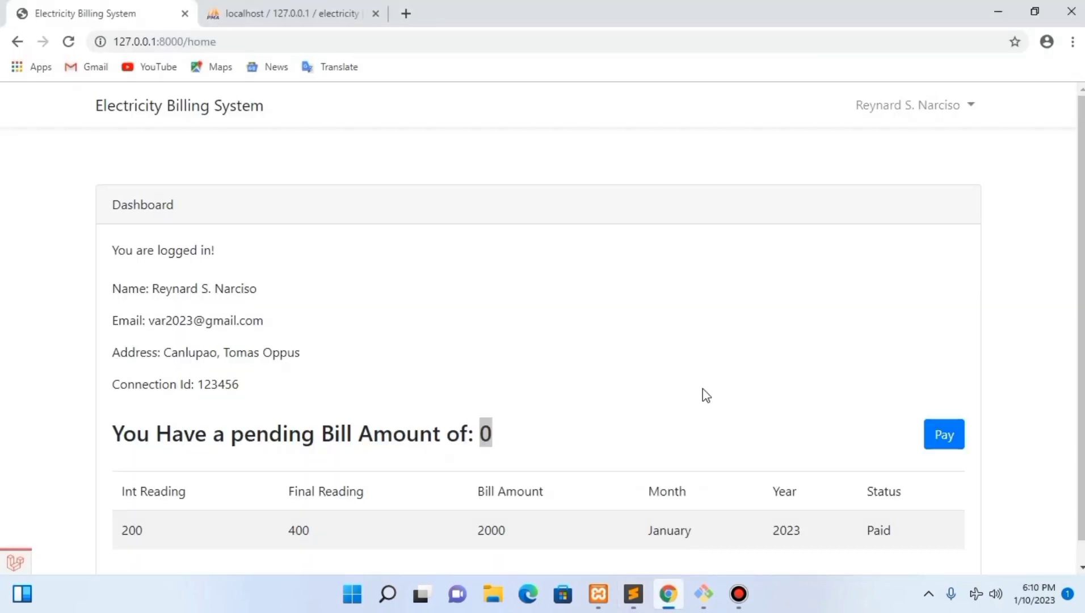
mouse_move(706, 409)
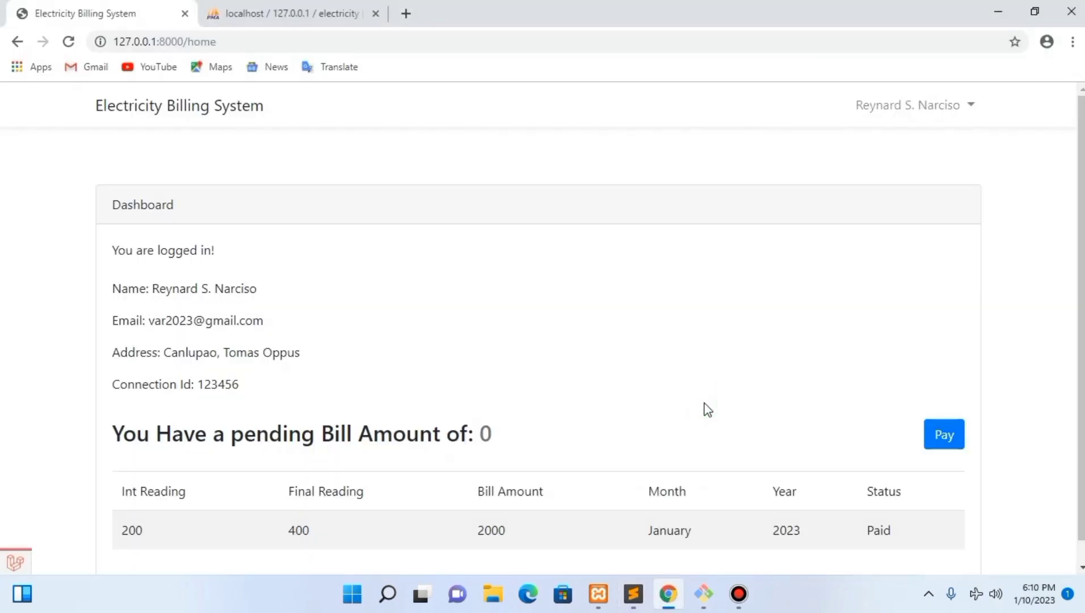
scroll(down, 3)
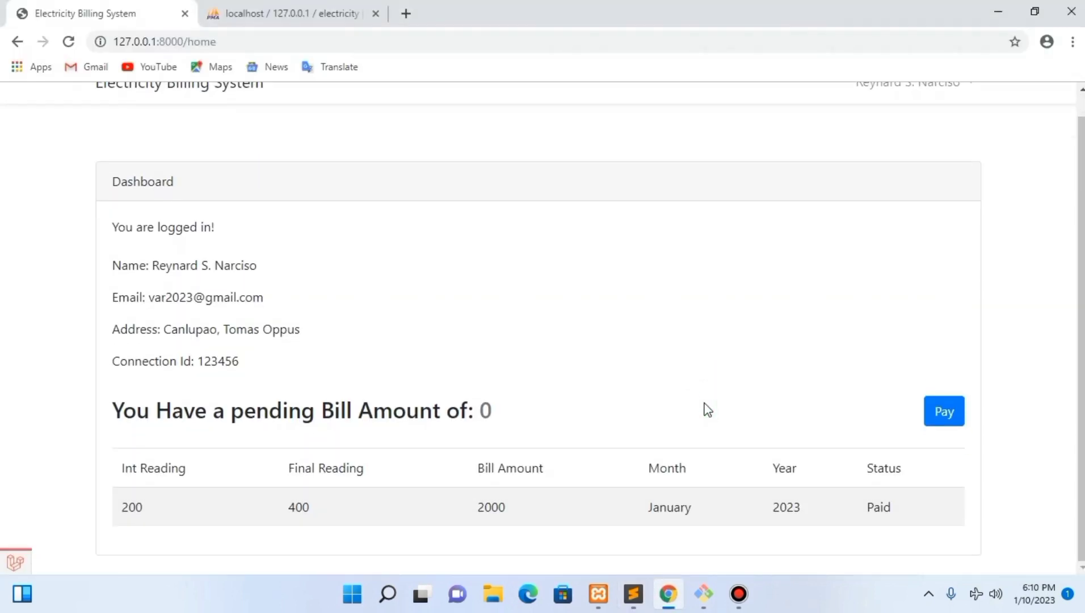